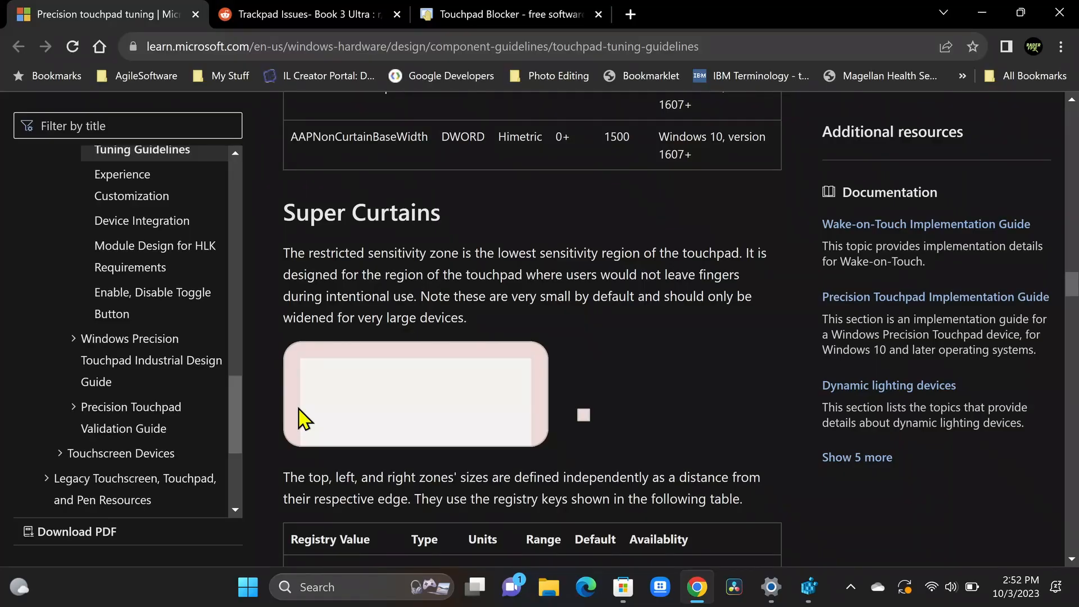
{"action": "mouse_move", "coordinate": [166, 46]}
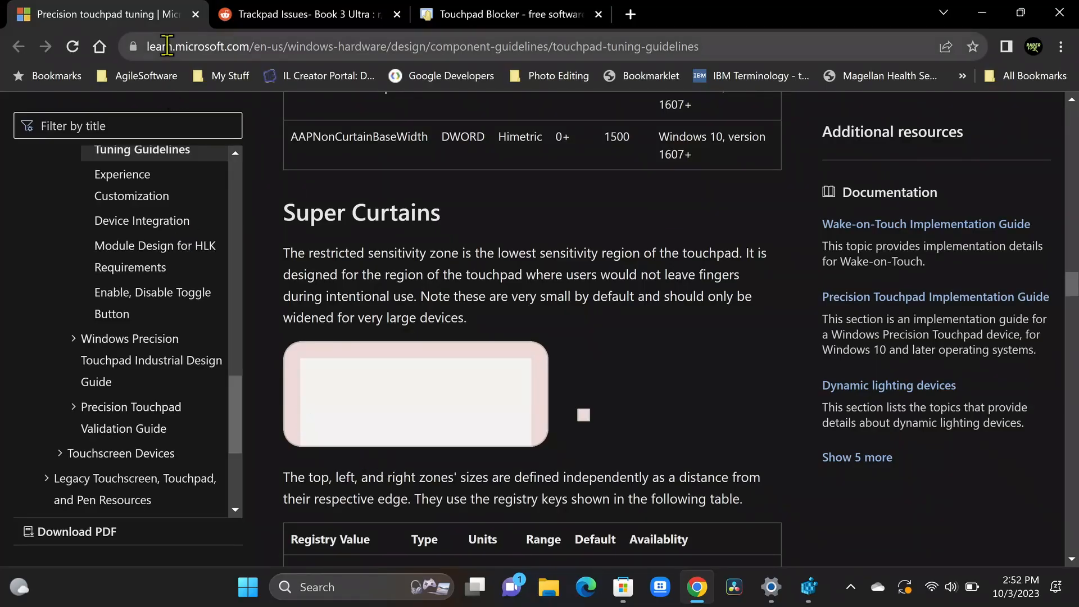
Switch to the Reddit thread listing Curtain registry values, then launch Registry Editor from Start search
{"action": "left_click", "coordinate": [303, 14]}
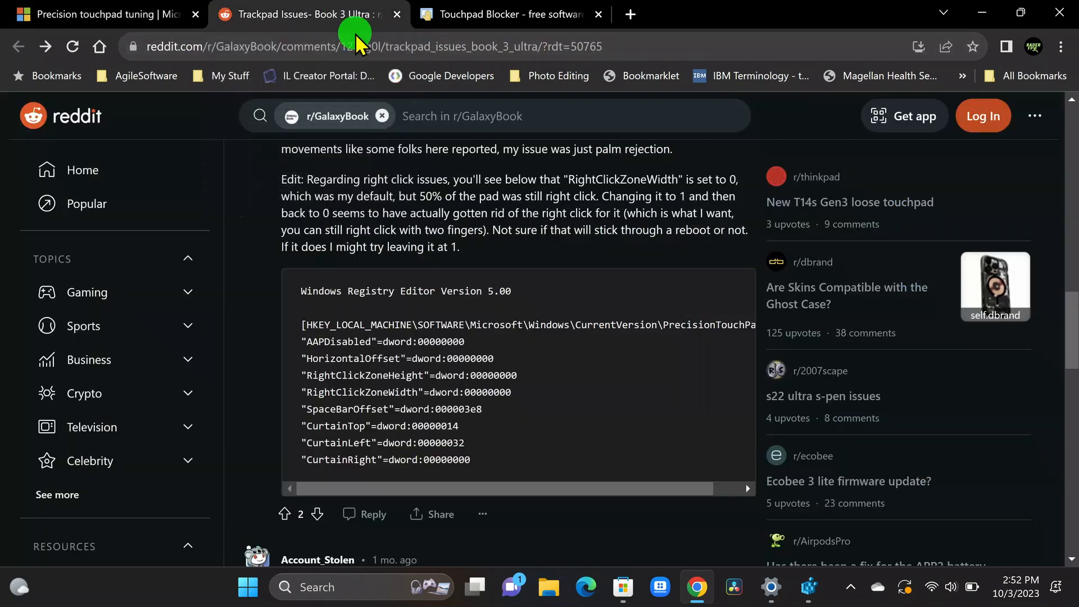
{"action": "mouse_move", "coordinate": [575, 388]}
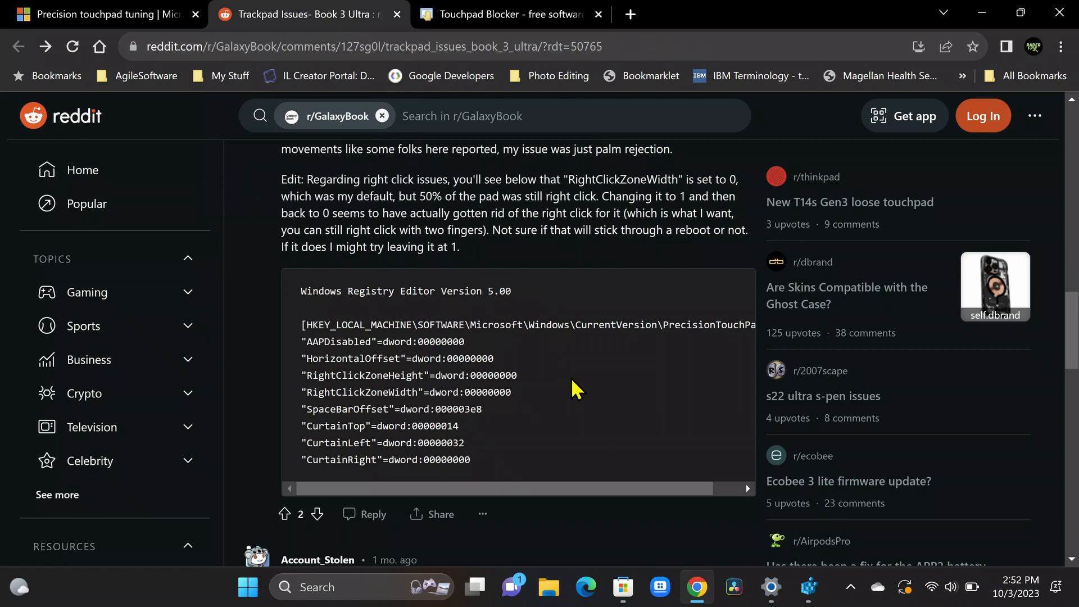
{"action": "mouse_move", "coordinate": [506, 468]}
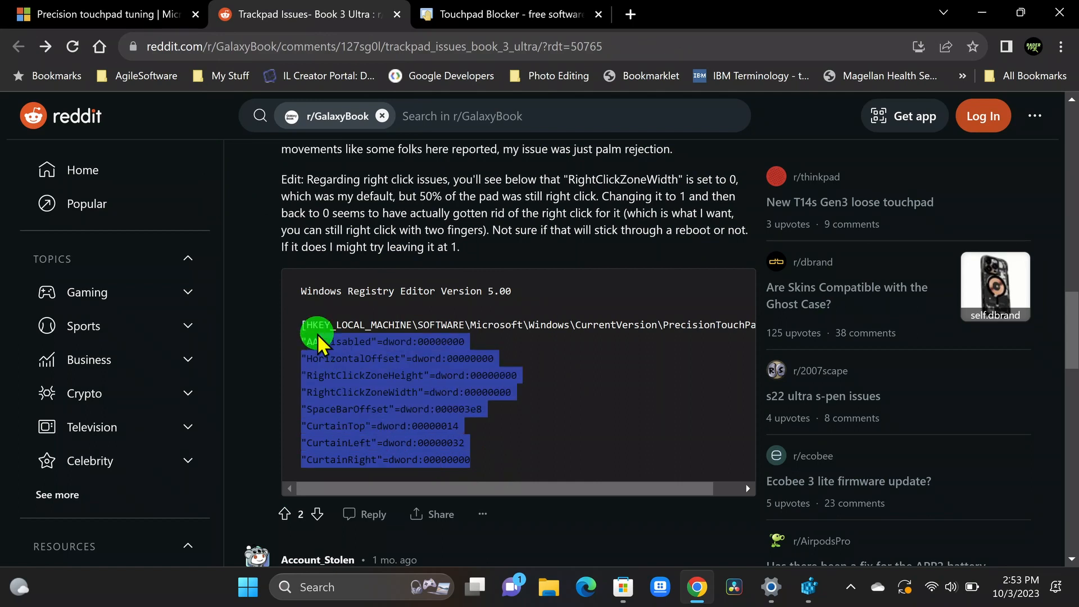
{"action": "left_click", "coordinate": [481, 465]}
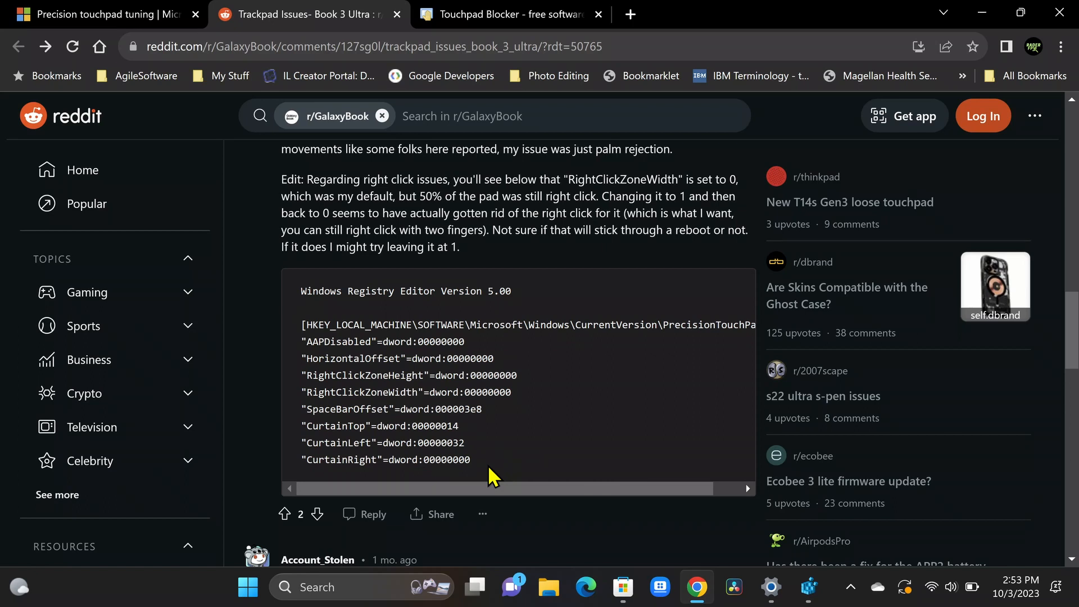
{"action": "mouse_move", "coordinate": [771, 586]}
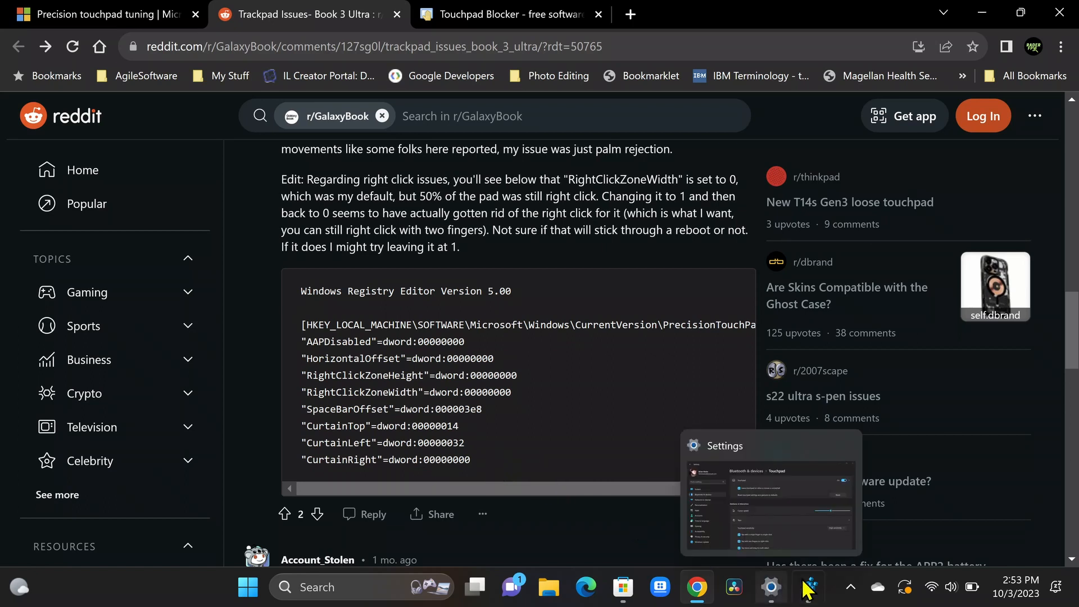
{"action": "mouse_move", "coordinate": [296, 574]}
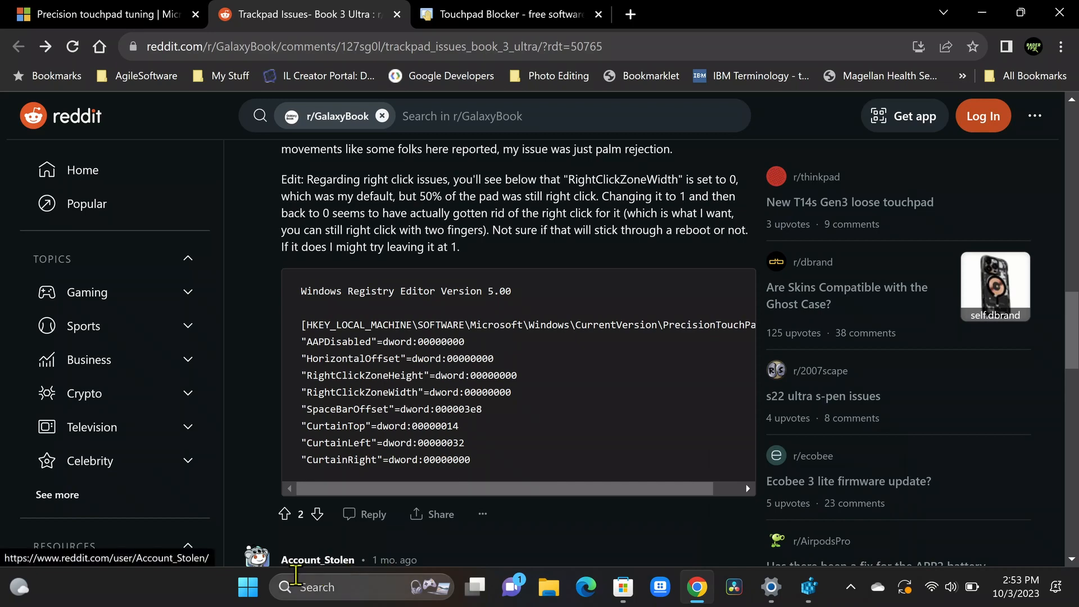
{"action": "left_click", "coordinate": [246, 587]}
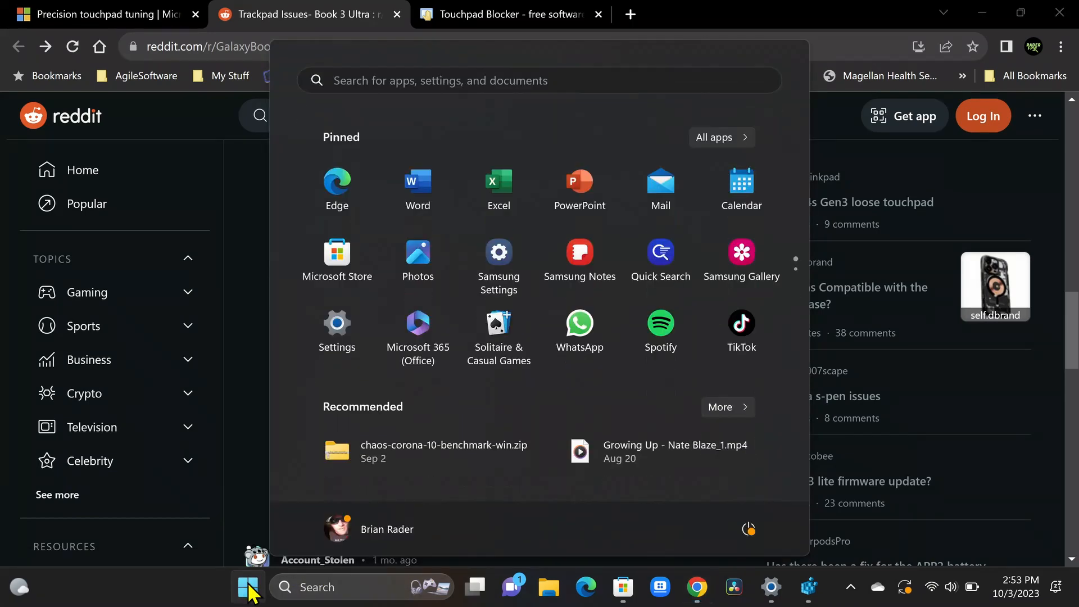
{"action": "type", "text": "registry Editor"}
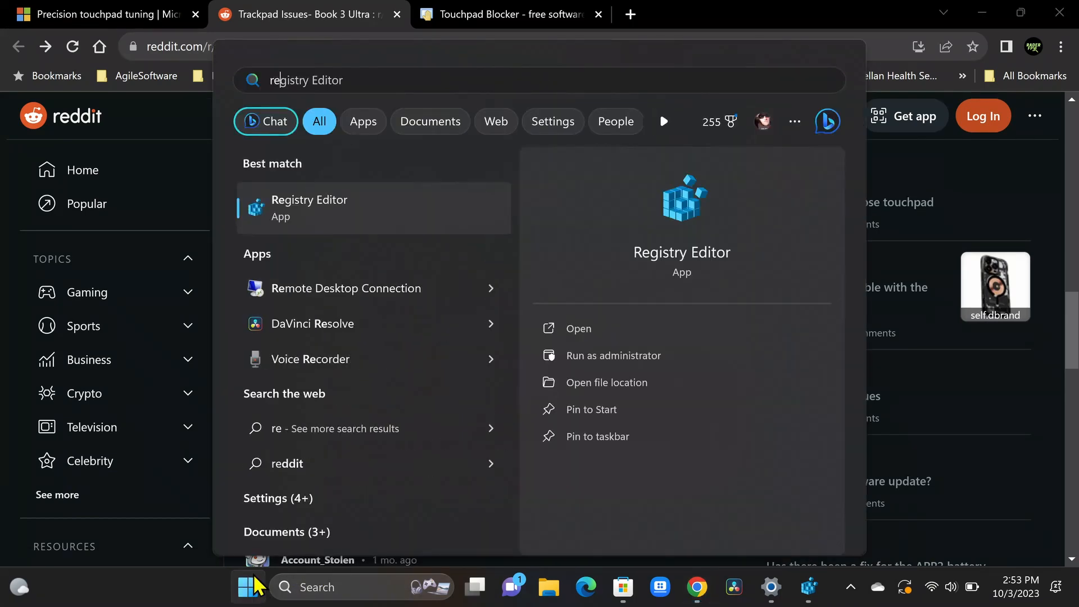
{"action": "left_click", "coordinate": [579, 328]}
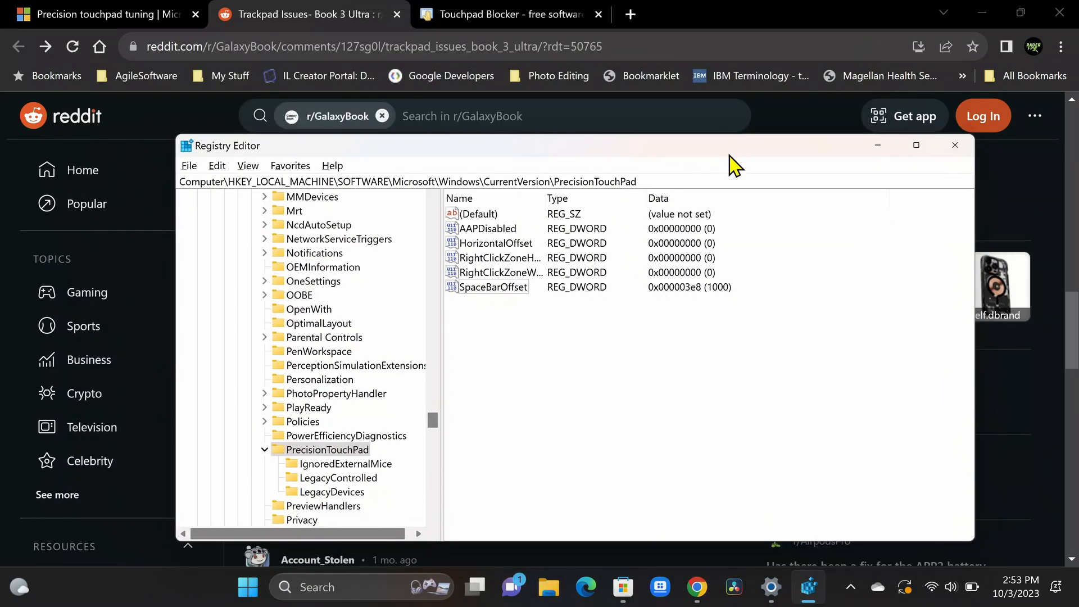
{"action": "mouse_move", "coordinate": [651, 342]}
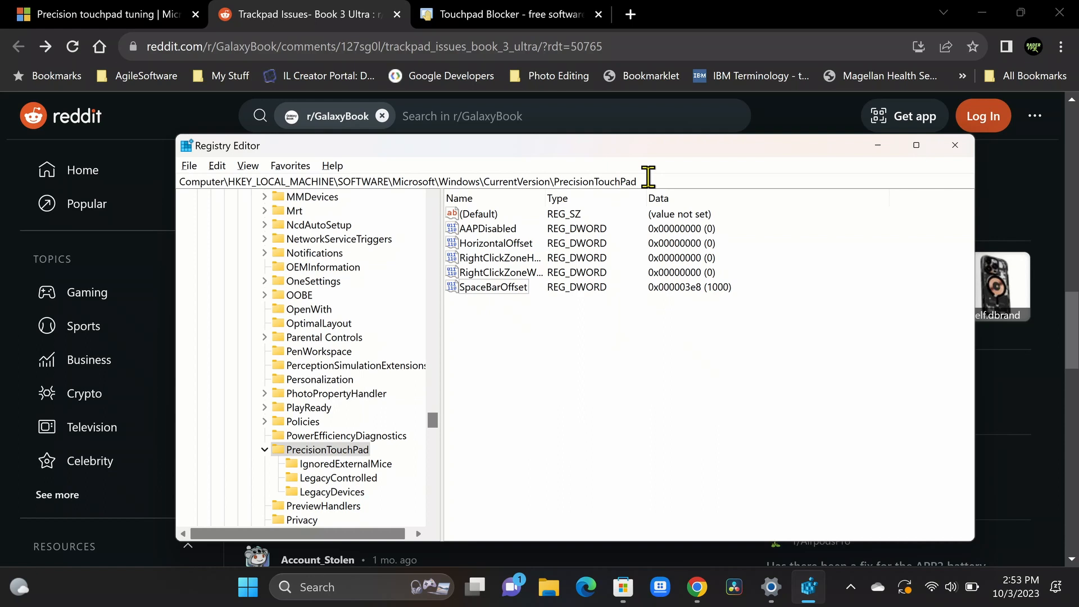
{"action": "mouse_move", "coordinate": [301, 466]}
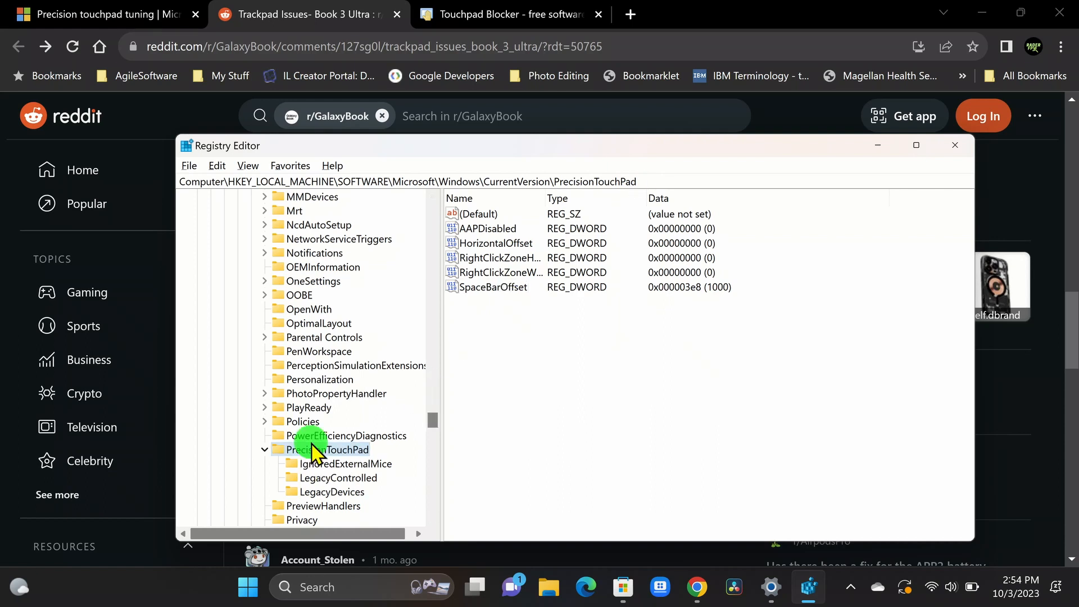
{"action": "mouse_move", "coordinate": [525, 363]}
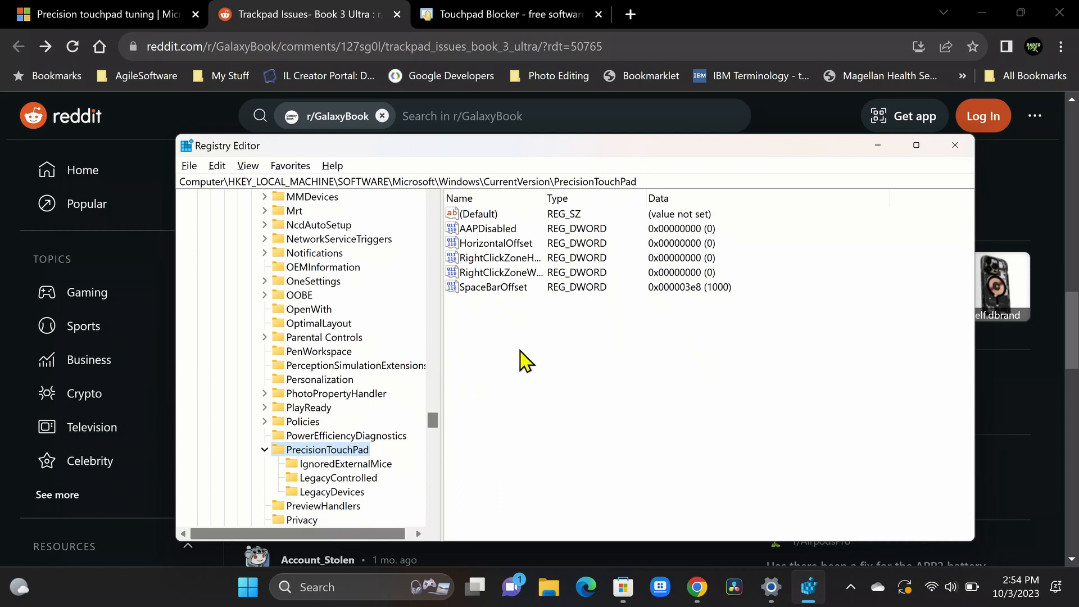
{"action": "mouse_move", "coordinate": [560, 301]}
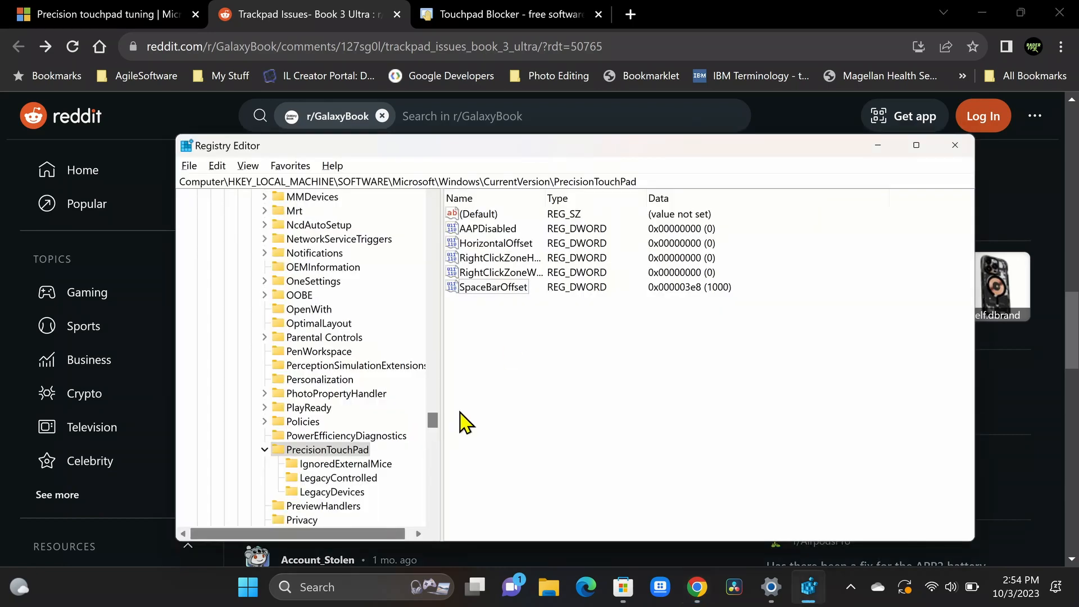
{"action": "mouse_move", "coordinate": [513, 338]}
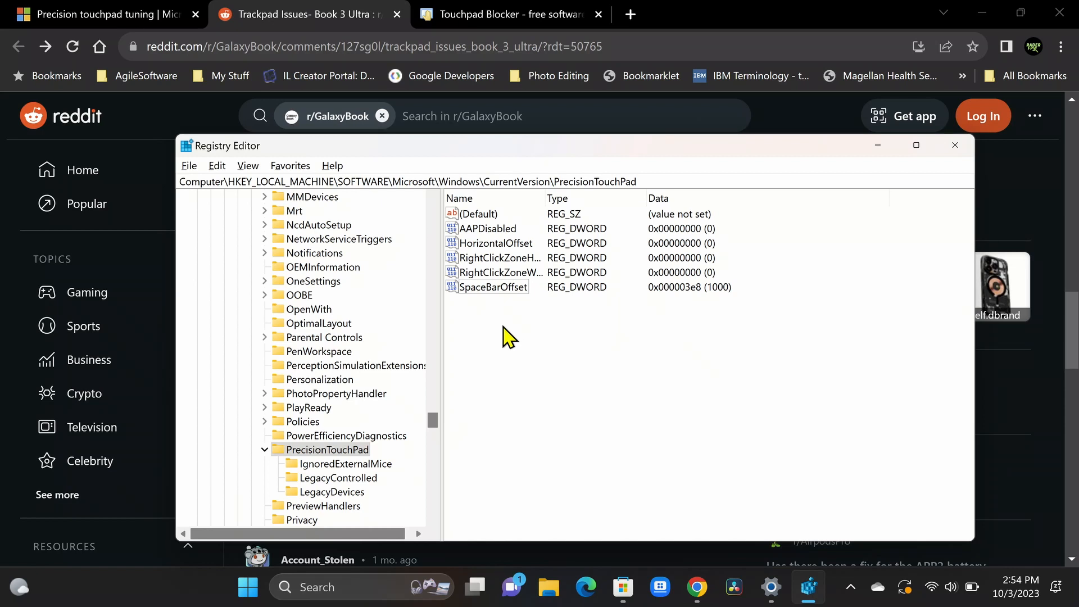
{"action": "mouse_move", "coordinate": [516, 355]}
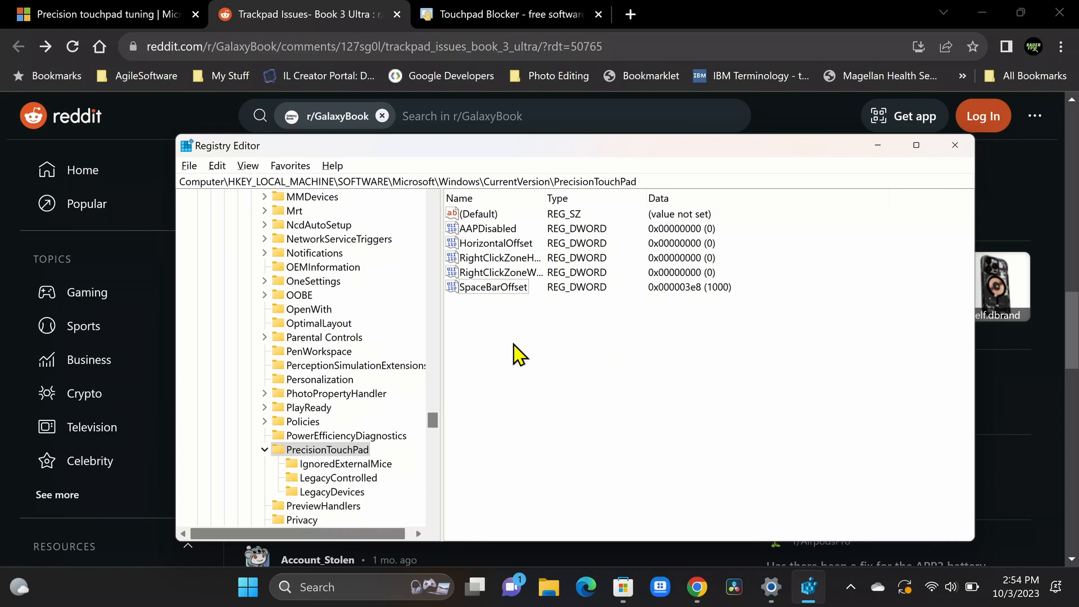
{"action": "mouse_move", "coordinate": [355, 463]}
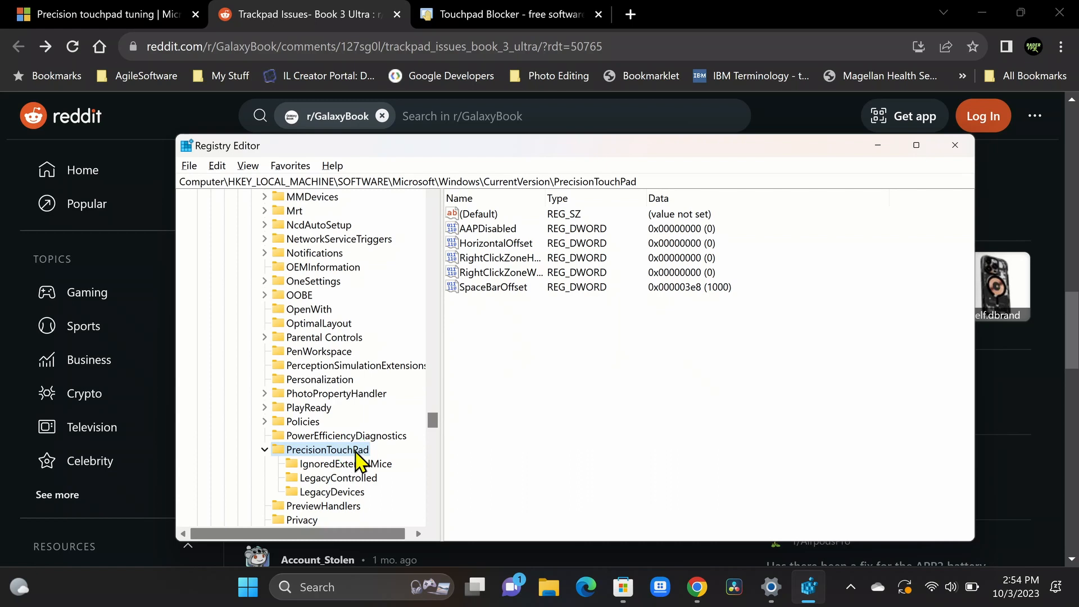
{"action": "mouse_move", "coordinate": [356, 465]}
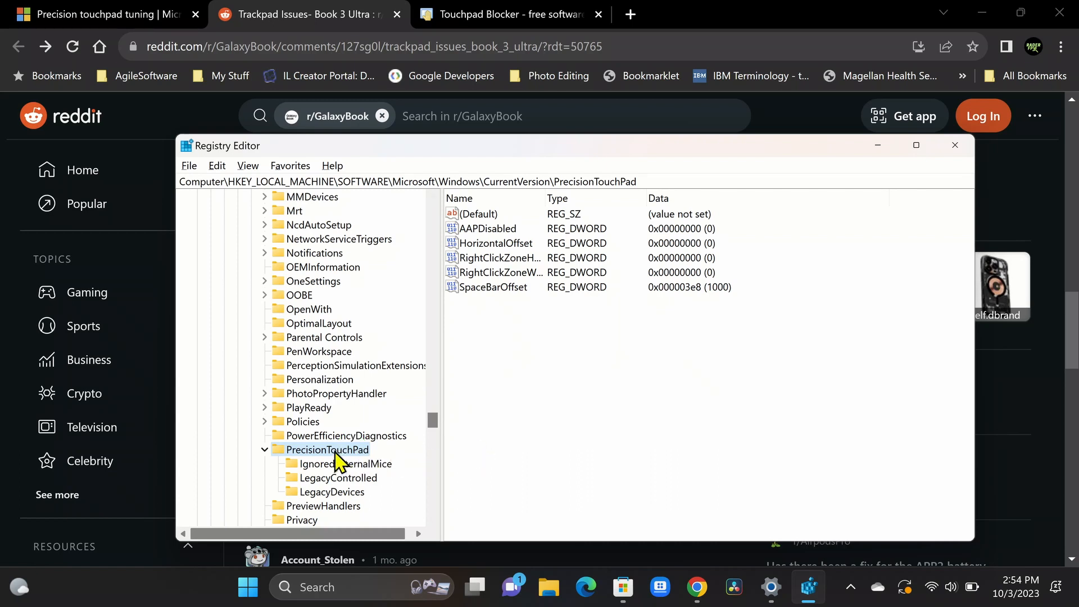
{"action": "mouse_move", "coordinate": [330, 447]}
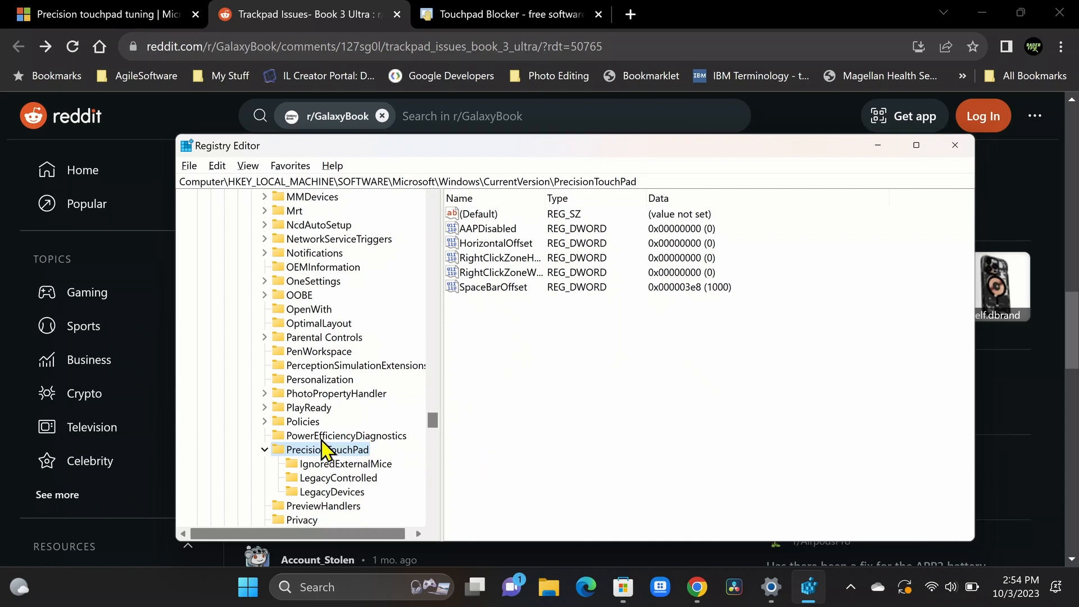
{"action": "mouse_move", "coordinate": [332, 460]}
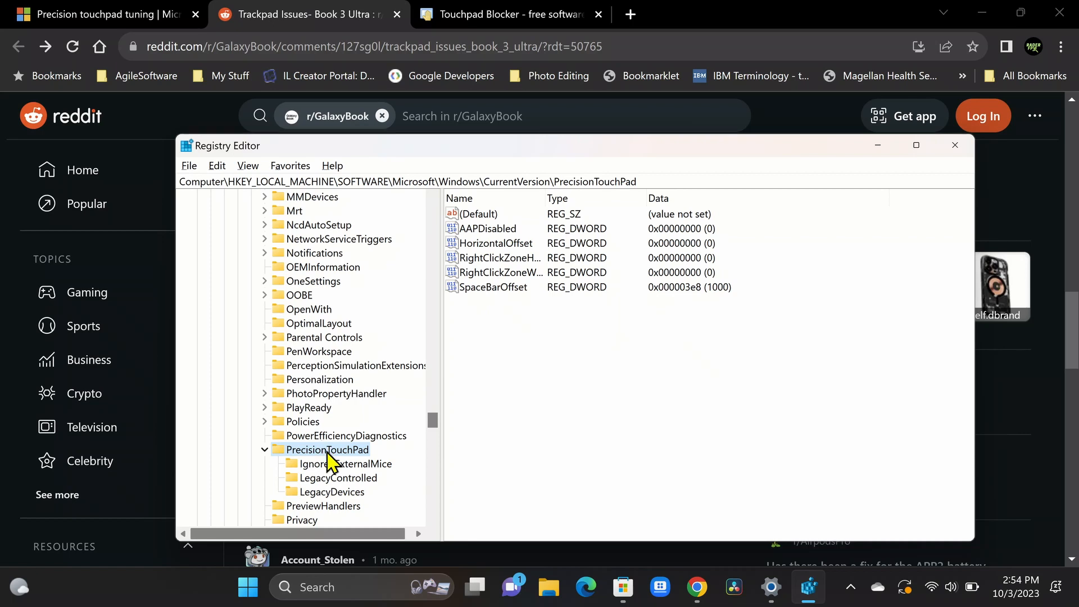
{"action": "right_click", "coordinate": [327, 449]}
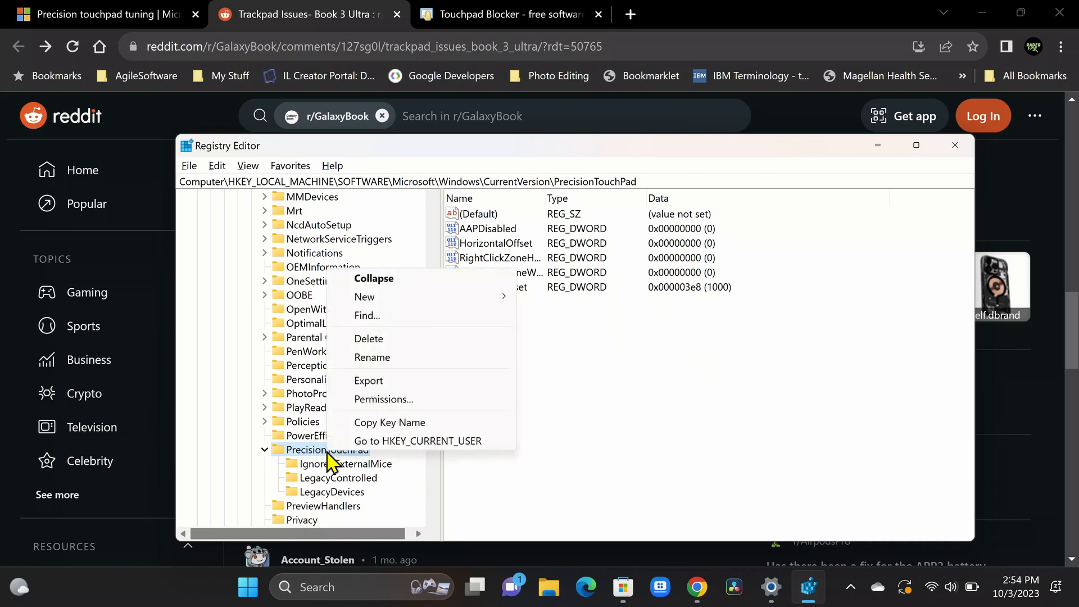
{"action": "mouse_move", "coordinate": [380, 385]}
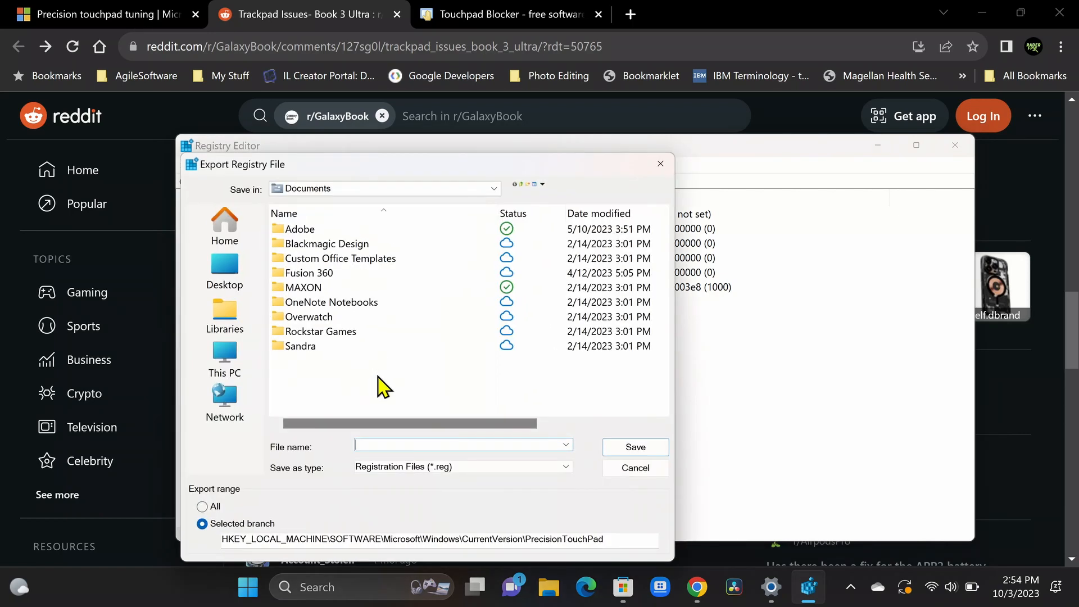
{"action": "mouse_move", "coordinate": [446, 438]}
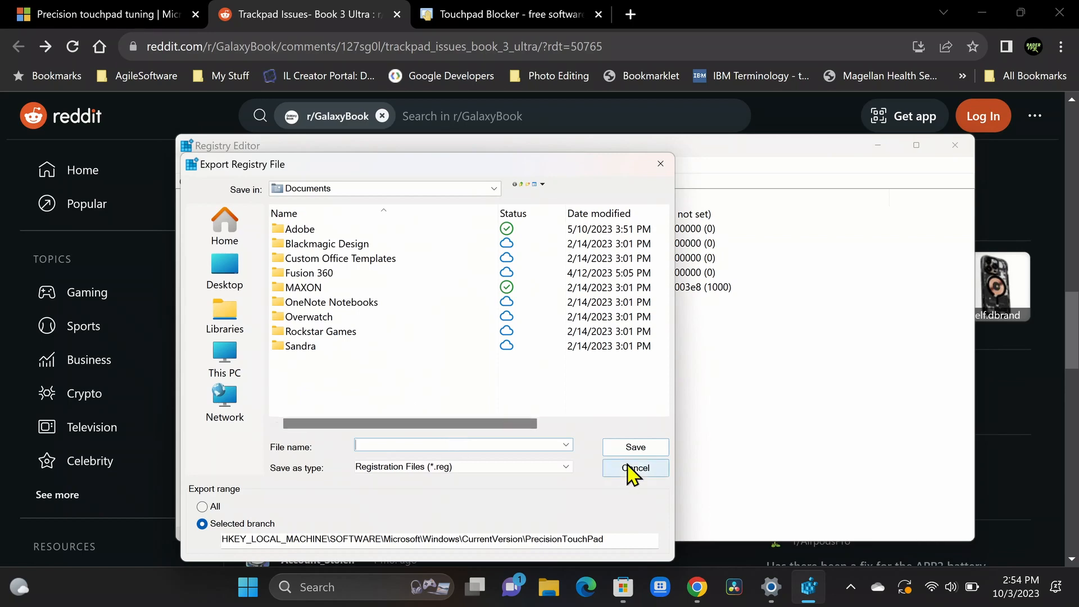
{"action": "left_click", "coordinate": [633, 466]}
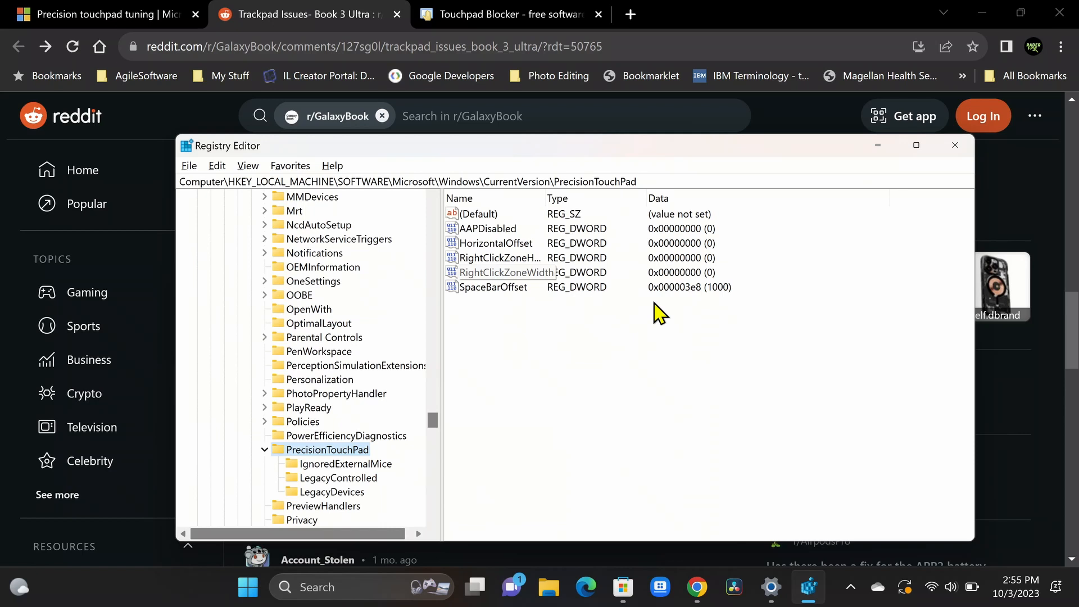
{"action": "mouse_move", "coordinate": [651, 320]}
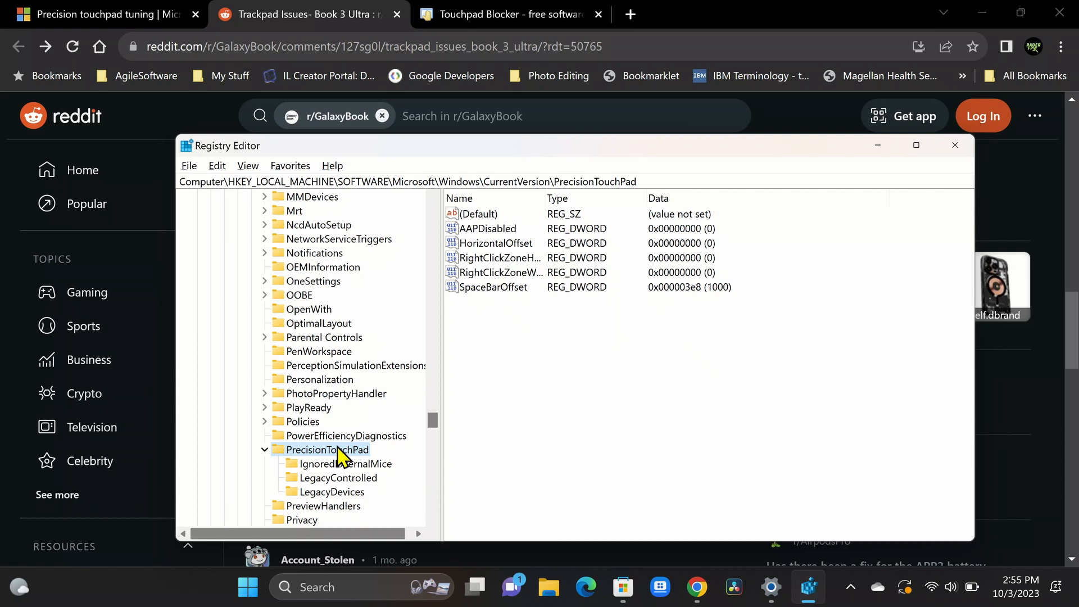
{"action": "mouse_move", "coordinate": [525, 394]}
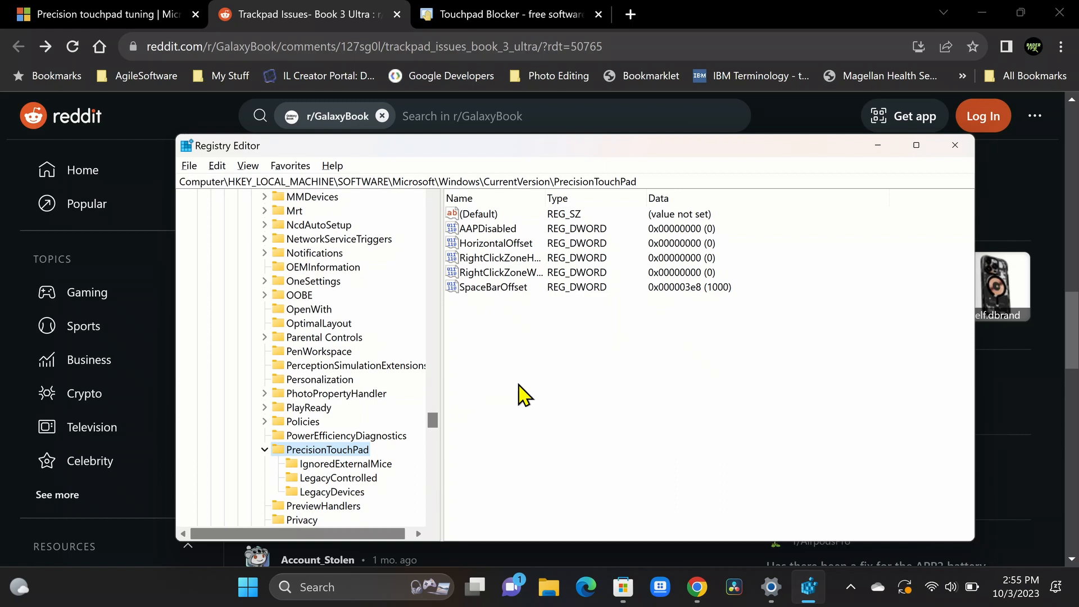
{"action": "mouse_move", "coordinate": [613, 337]}
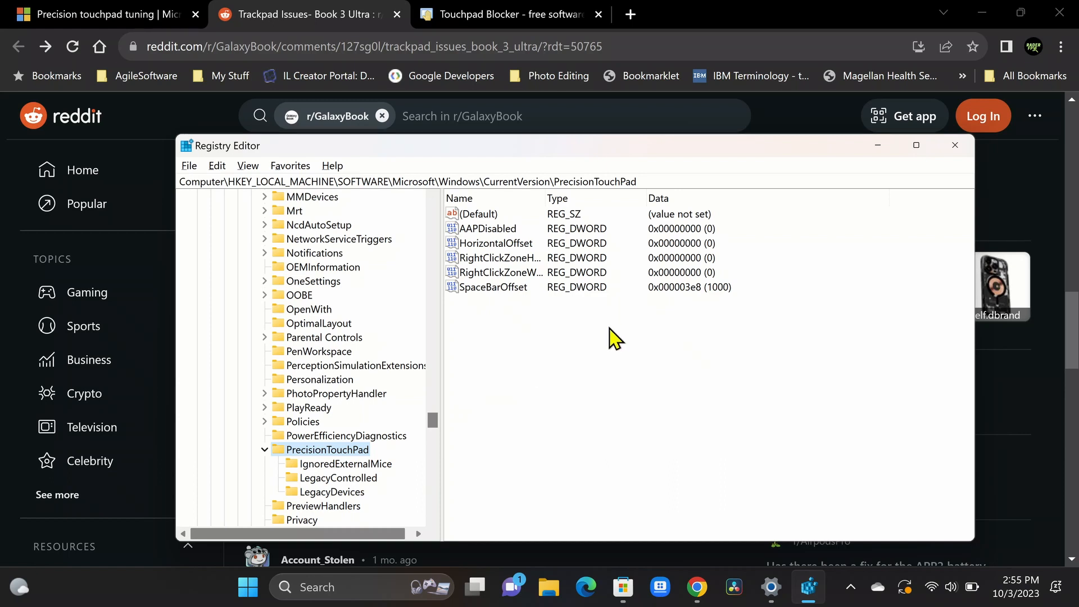
{"action": "mouse_move", "coordinate": [555, 288]}
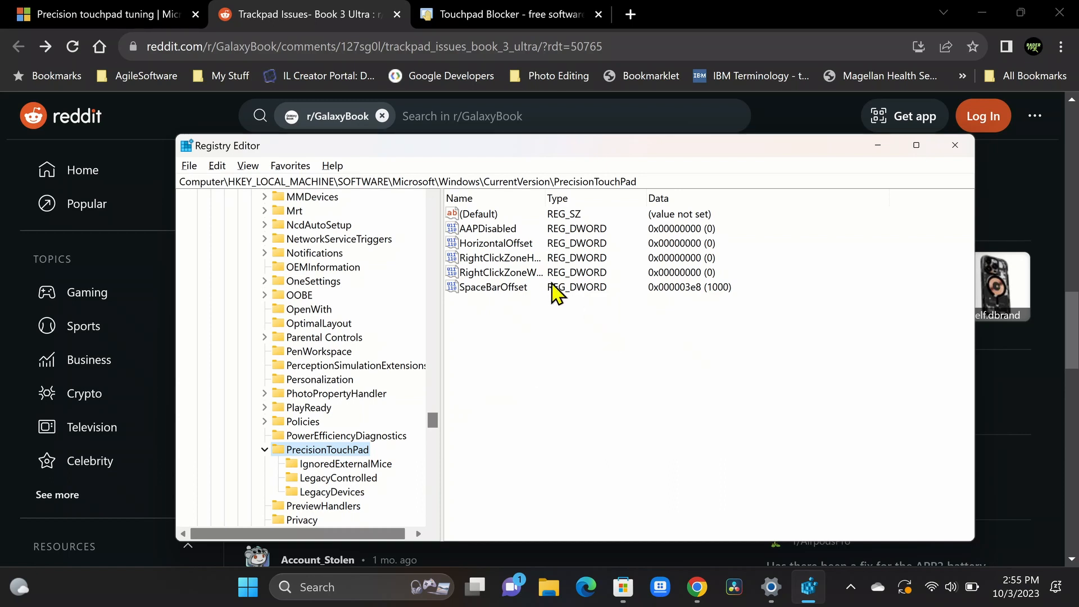
{"action": "mouse_move", "coordinate": [671, 230]}
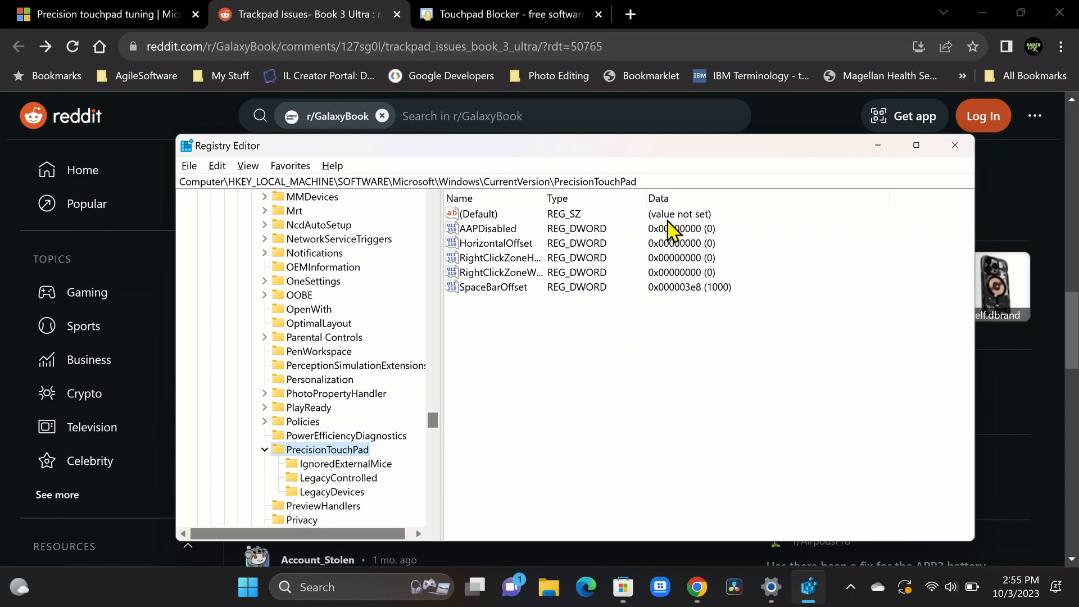
{"action": "mouse_move", "coordinate": [690, 345]}
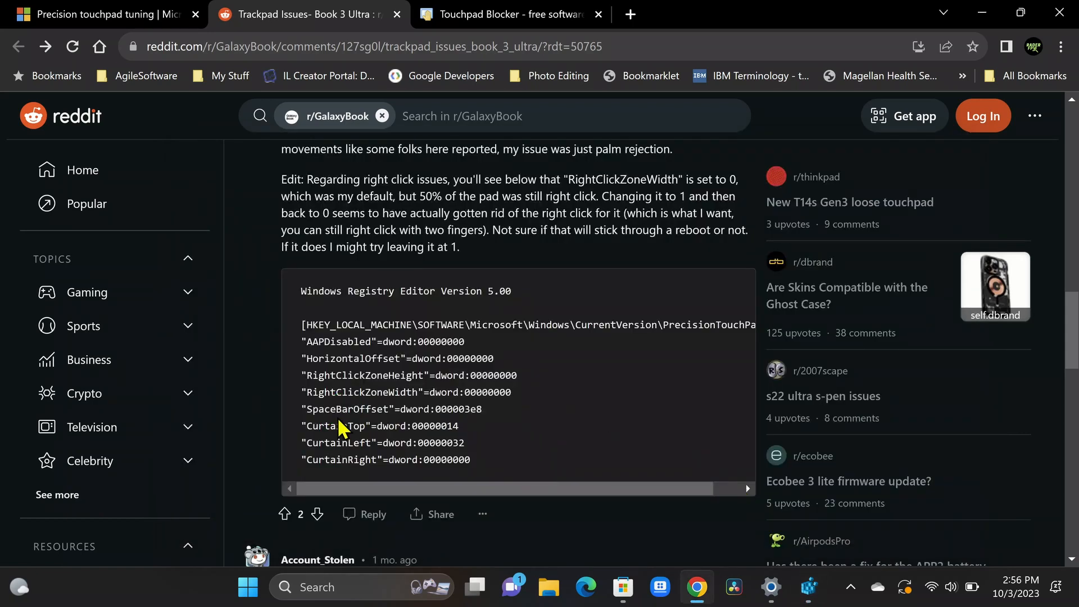
{"action": "double_click", "coordinate": [336, 425]}
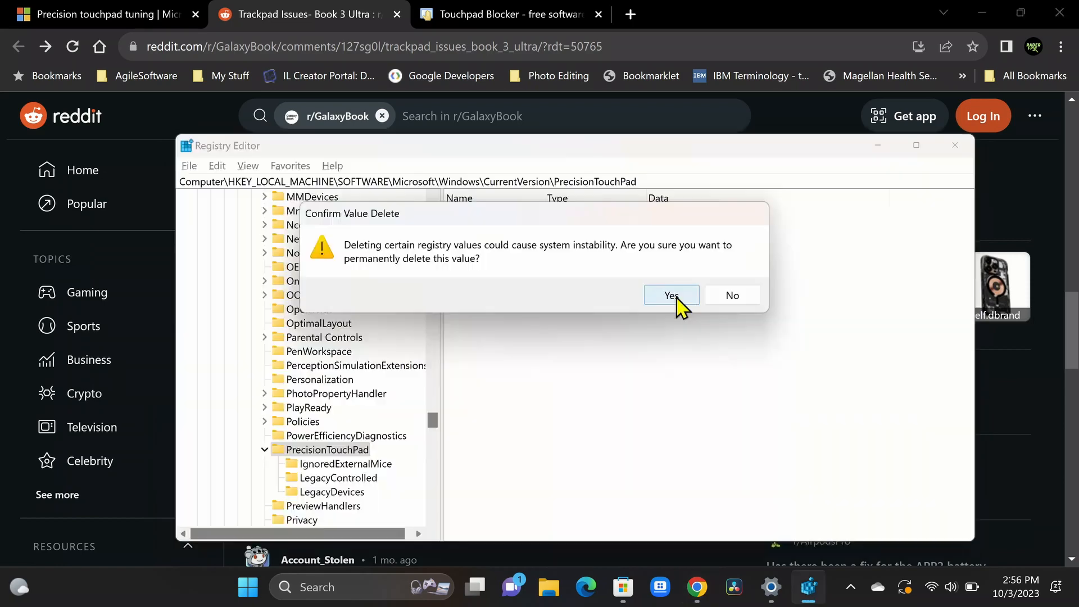
{"action": "left_click", "coordinate": [671, 295]}
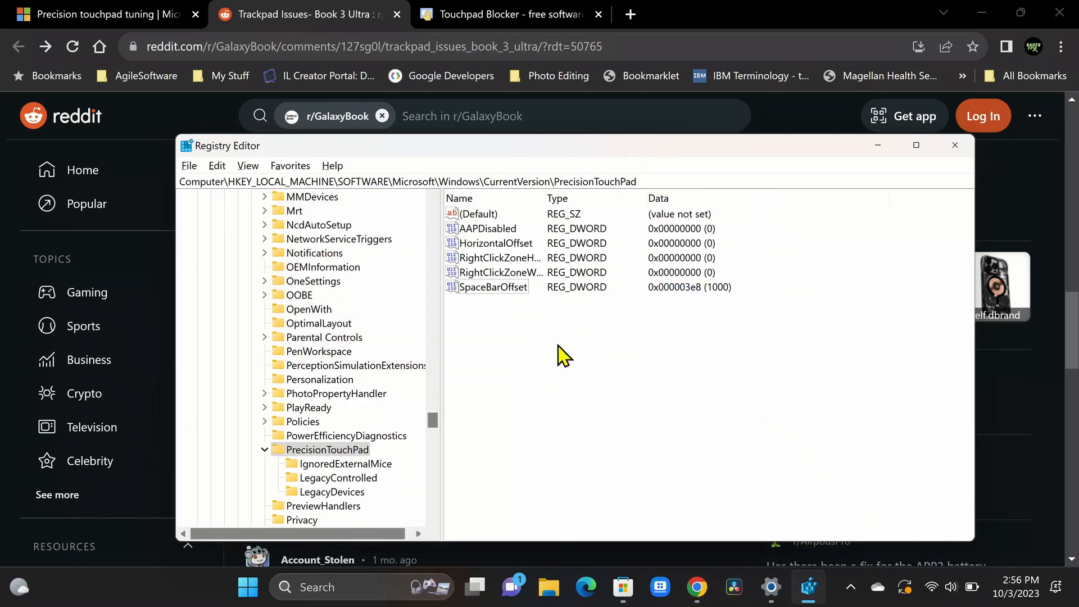
Create a new DWORD (32-bit) value under PrecisionTouchPad and rename it CurtainTop
{"action": "right_click", "coordinate": [564, 355]}
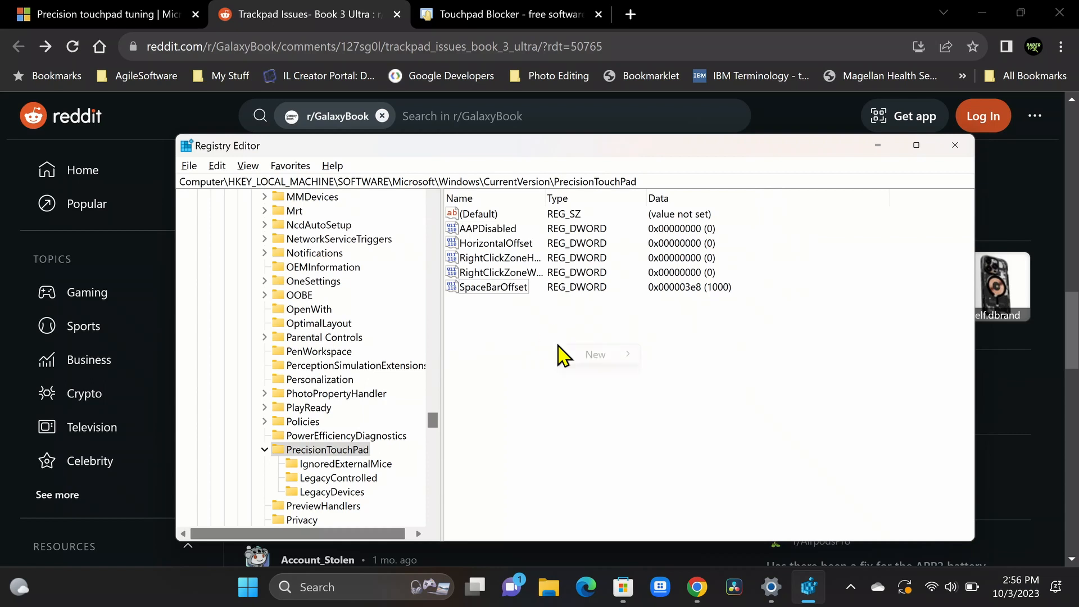
{"action": "left_click", "coordinate": [595, 354]}
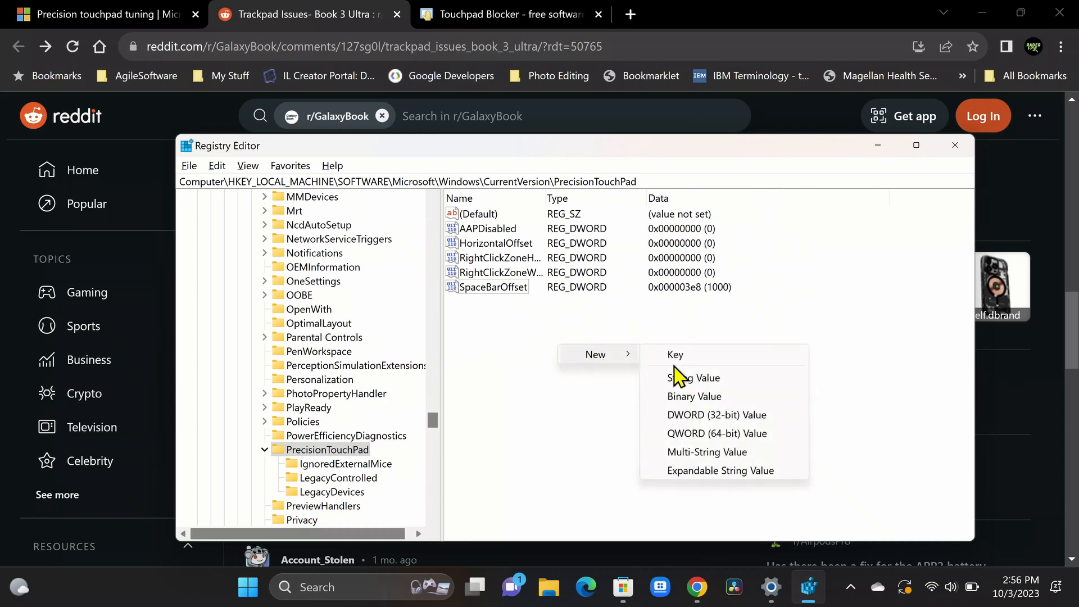
{"action": "mouse_move", "coordinate": [716, 414]}
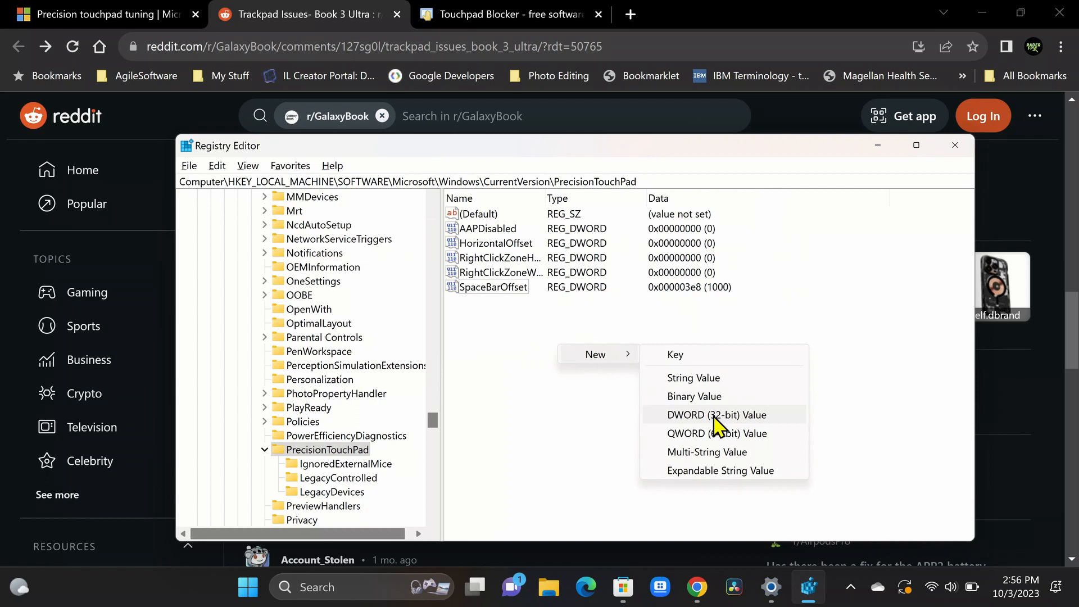
{"action": "left_click", "coordinate": [717, 414]}
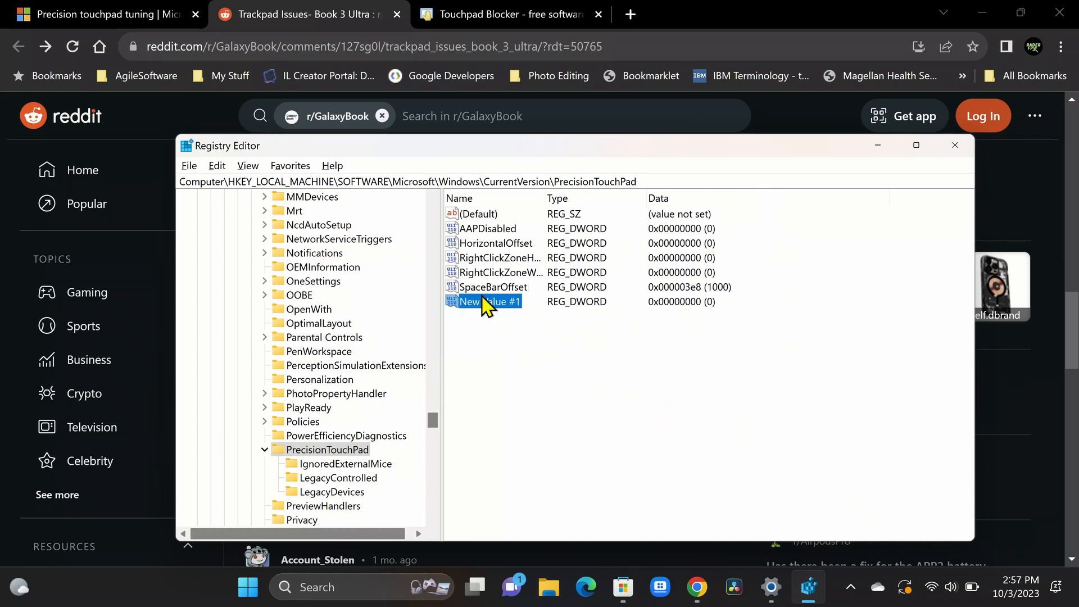
{"action": "right_click", "coordinate": [483, 301]}
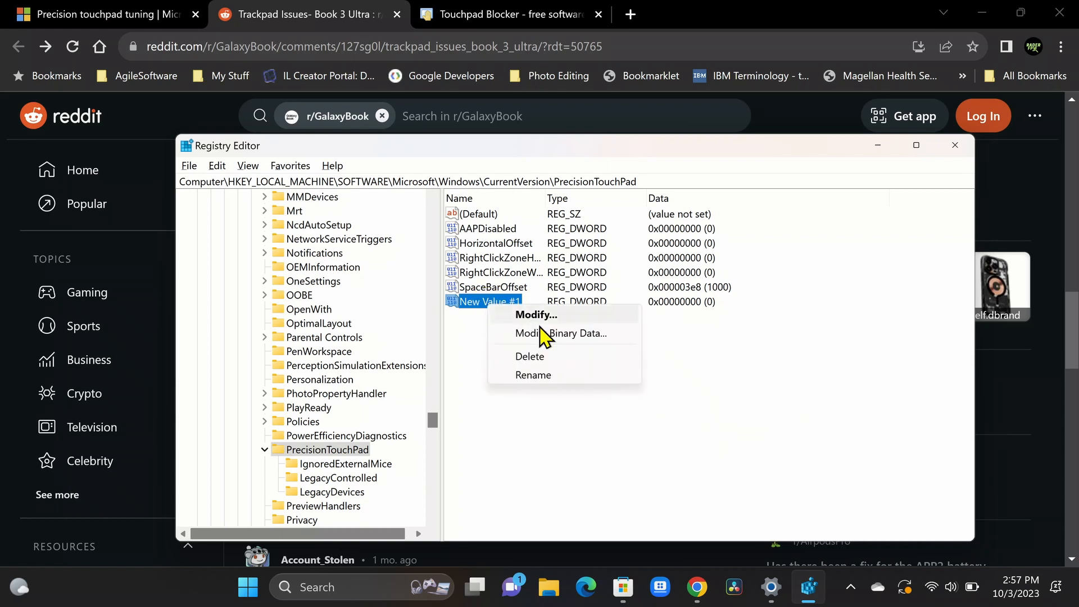
{"action": "left_click", "coordinate": [533, 374]}
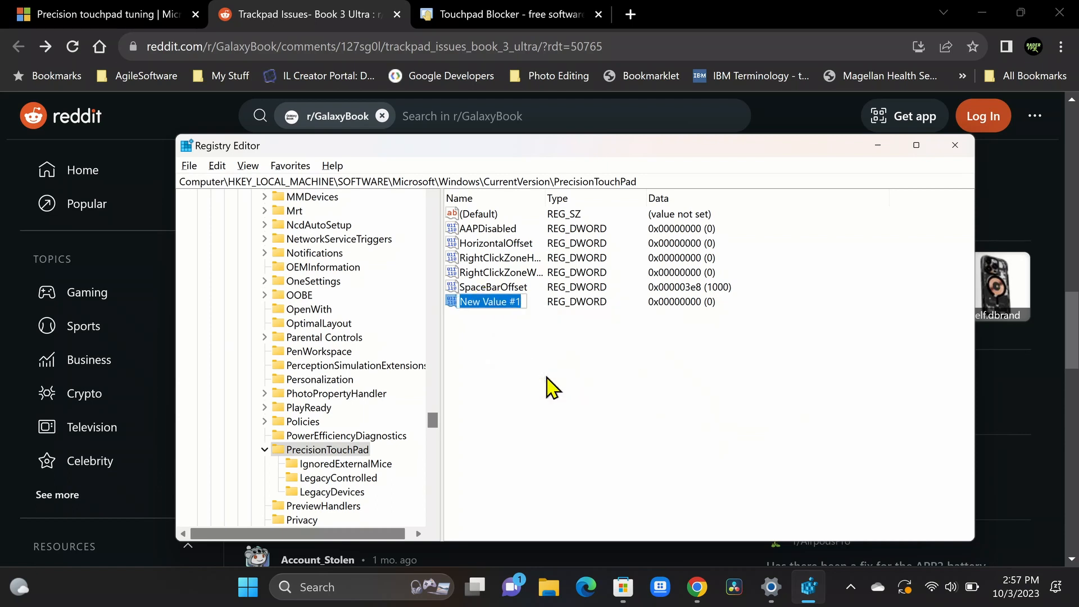
{"action": "type", "text": "CurtainTop"}
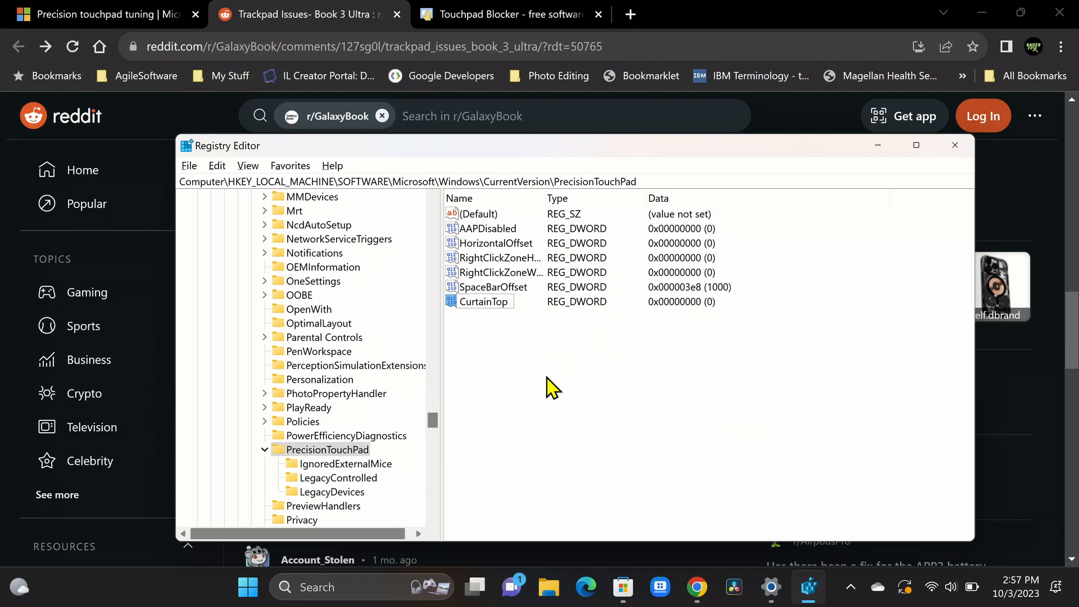
{"action": "left_click", "coordinate": [484, 301]}
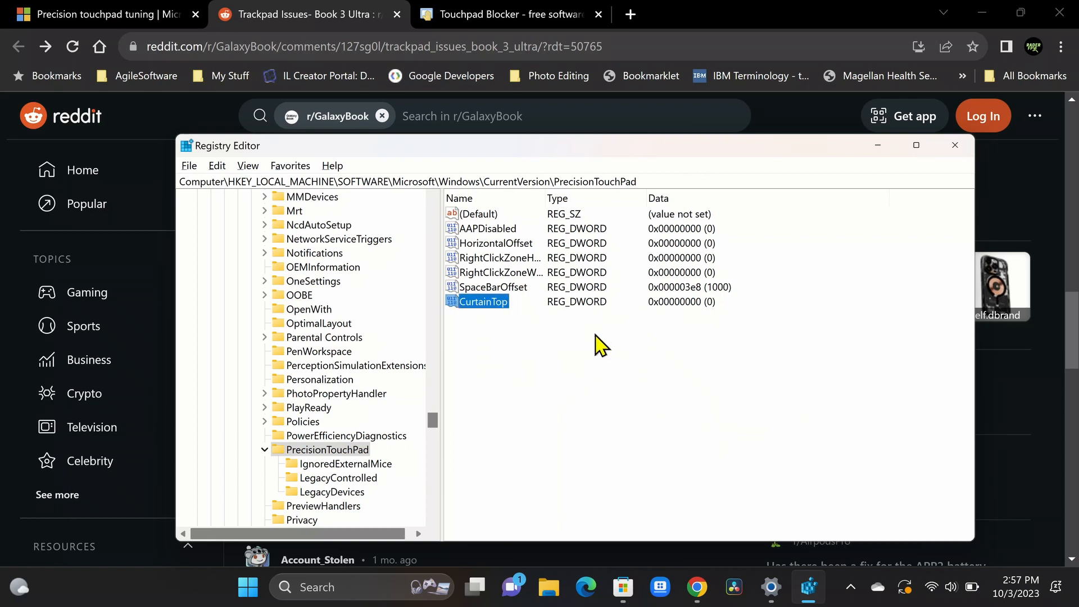
{"action": "mouse_move", "coordinate": [516, 346]}
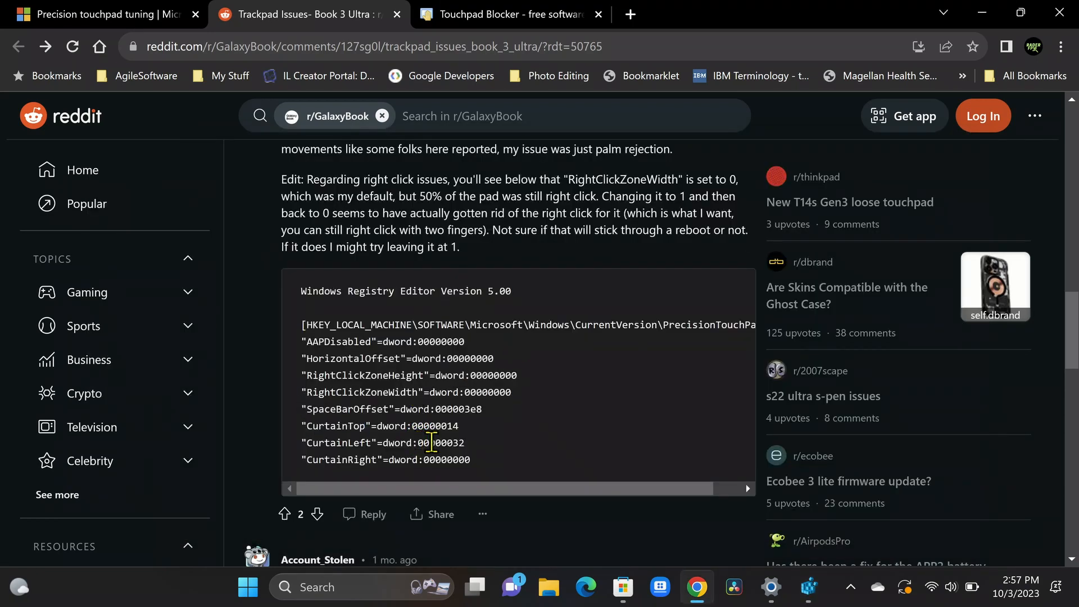
{"action": "mouse_move", "coordinate": [556, 459]}
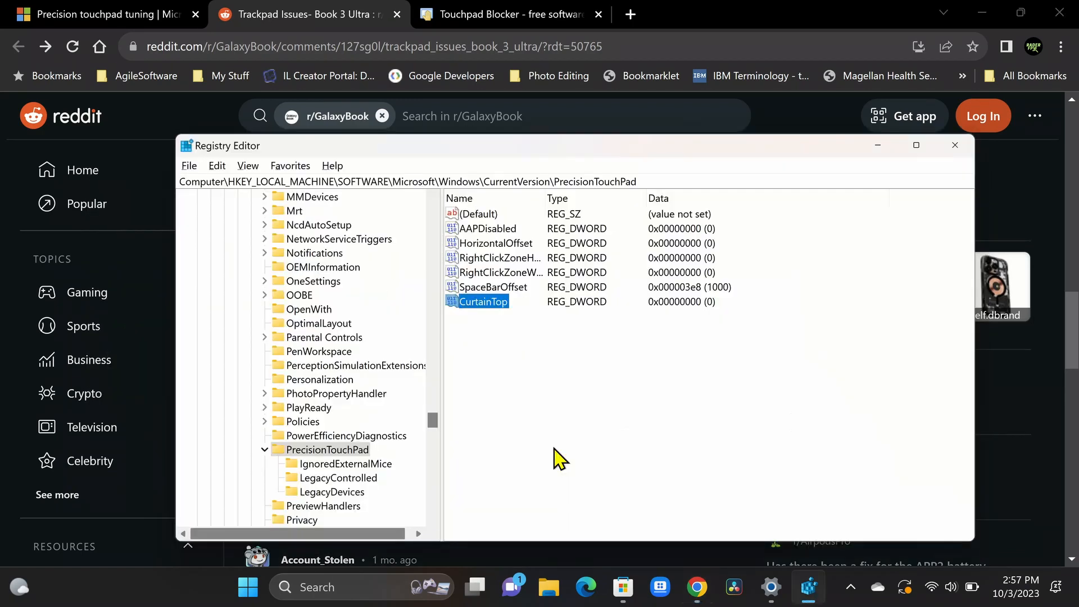
Change CurtainTop's value data to 32 with the Decimal base selected
{"action": "right_click", "coordinate": [482, 301]}
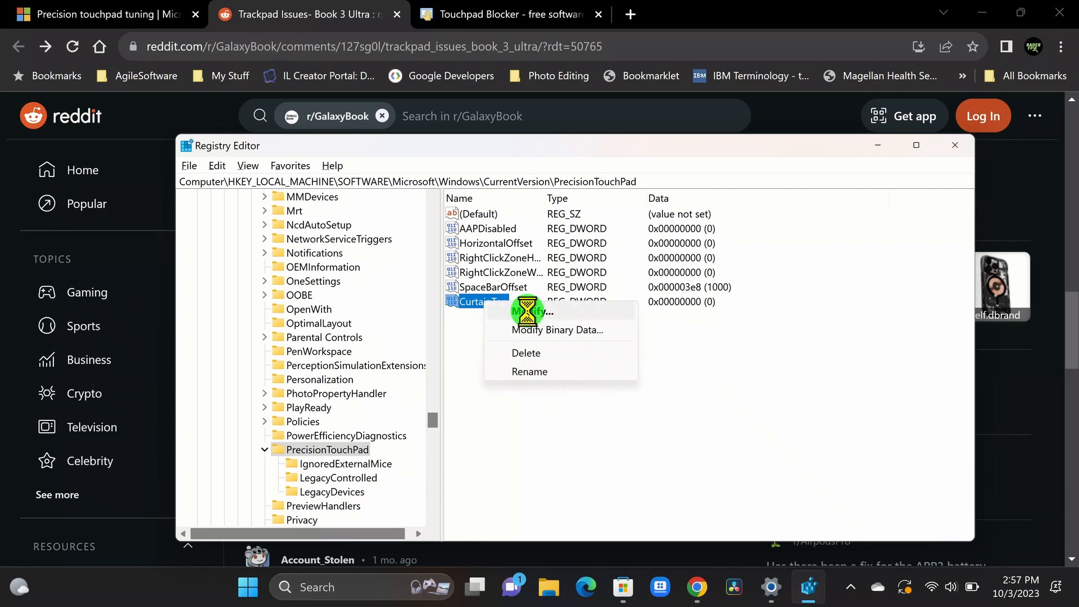
{"action": "left_click", "coordinate": [536, 310]}
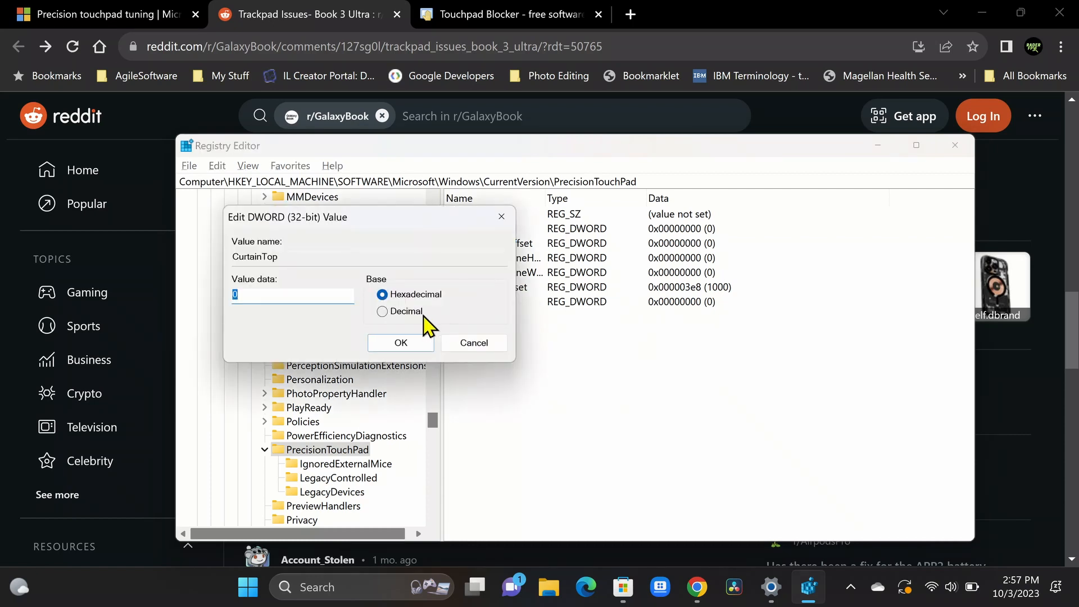
{"action": "mouse_move", "coordinate": [383, 324]}
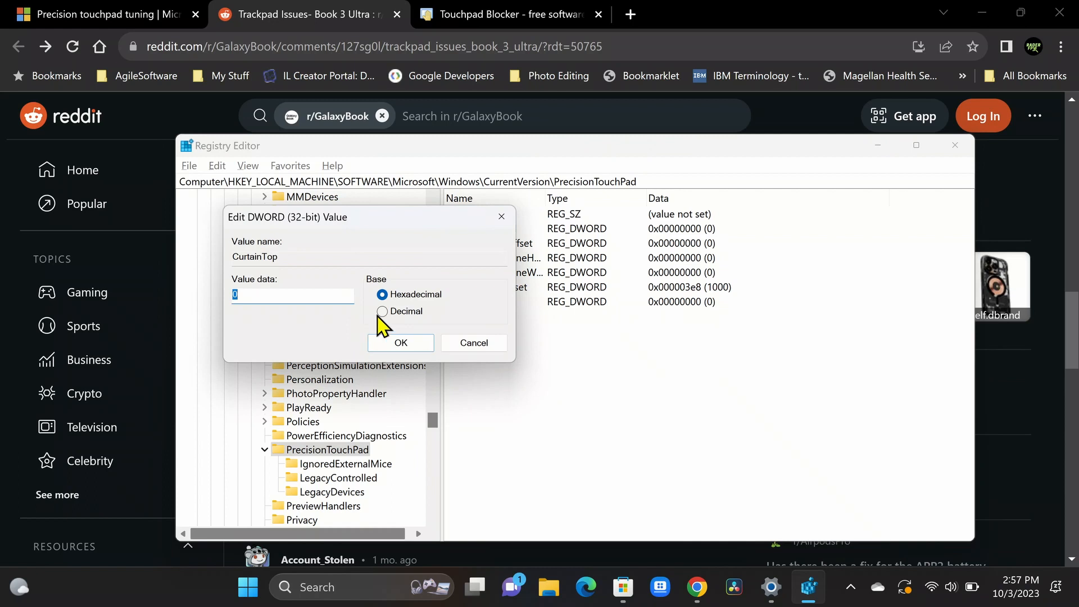
{"action": "left_click", "coordinate": [383, 311]}
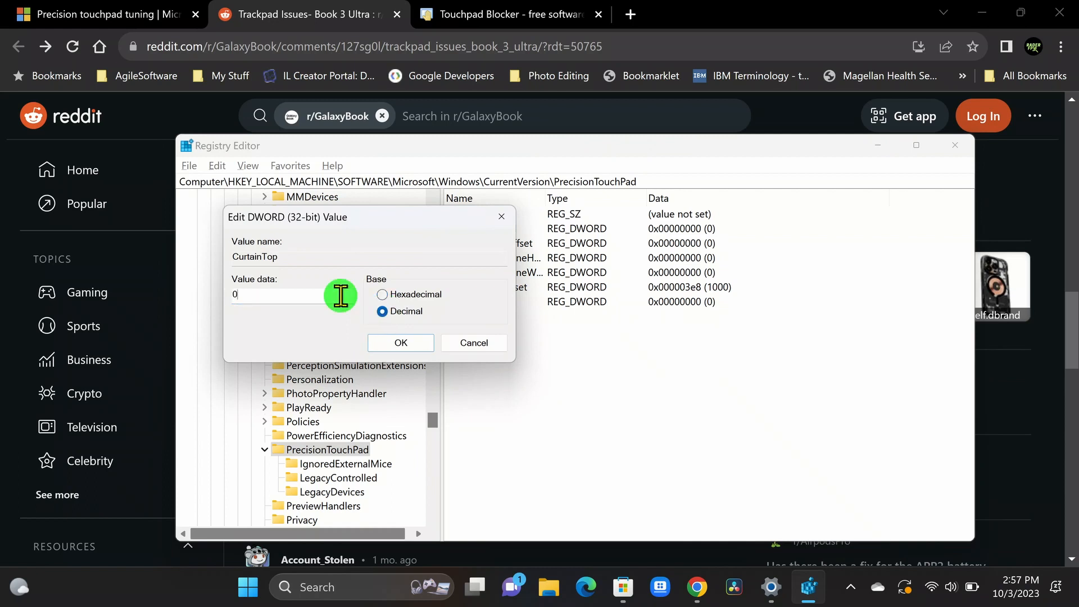
{"action": "triple_click", "coordinate": [282, 294]}
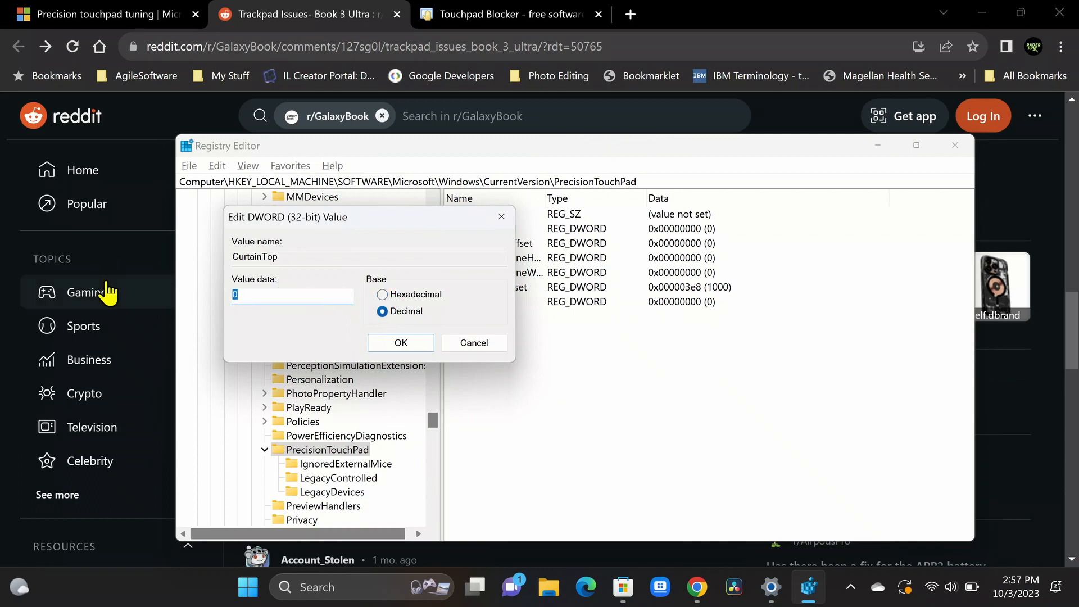
{"action": "left_click", "coordinate": [400, 343]}
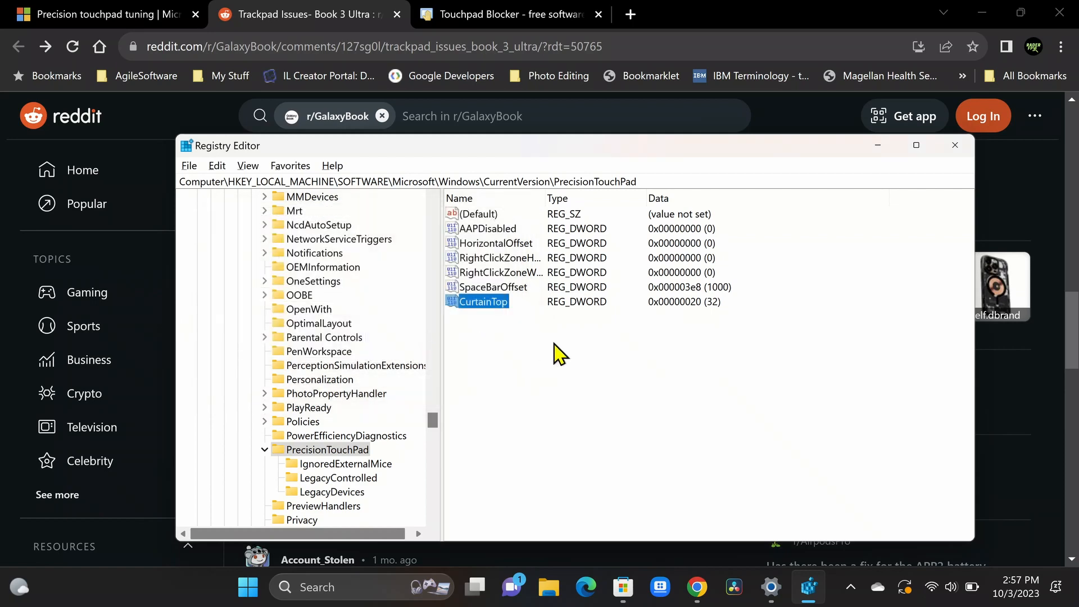
{"action": "key", "text": "alt+tab"}
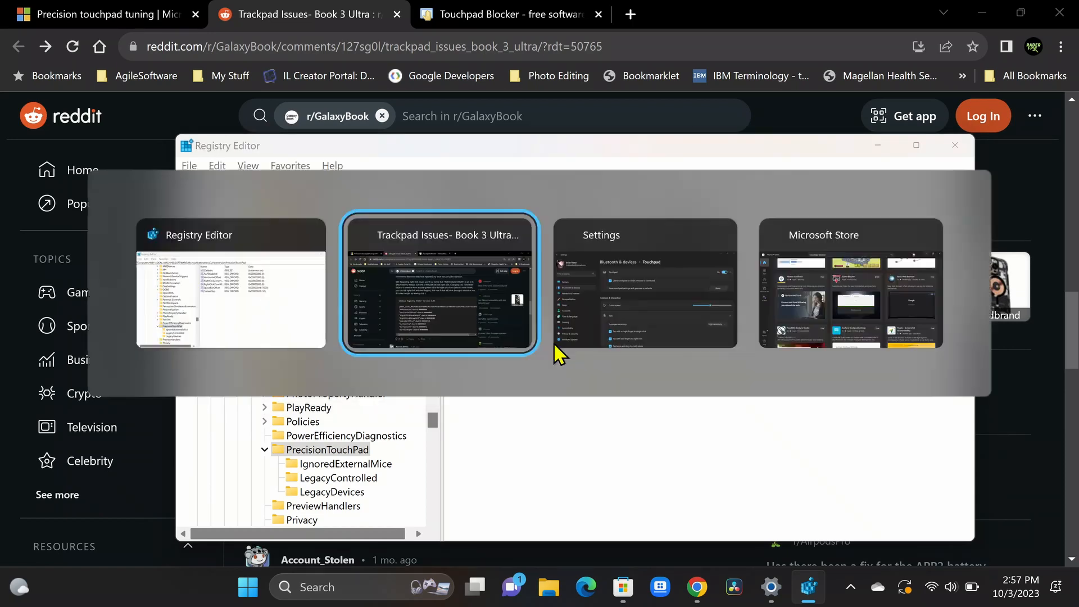
Set CurtainTop to 14 and add DWORD values CurtainLeft (32) and CurtainRight (0)
{"action": "left_click", "coordinate": [439, 283]}
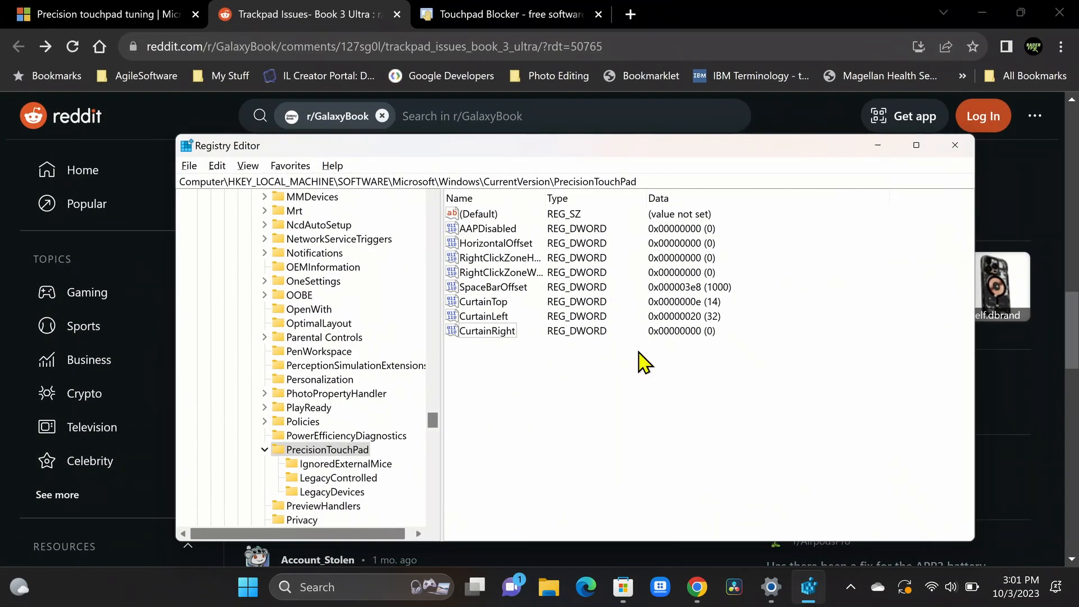
{"action": "mouse_move", "coordinate": [509, 310]}
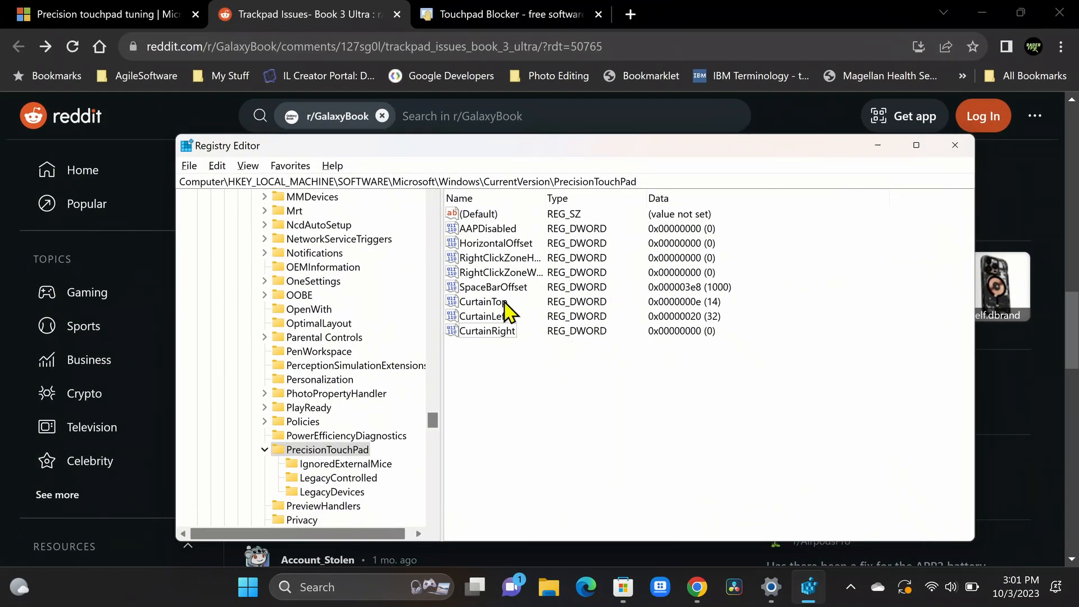
{"action": "mouse_move", "coordinate": [668, 361]}
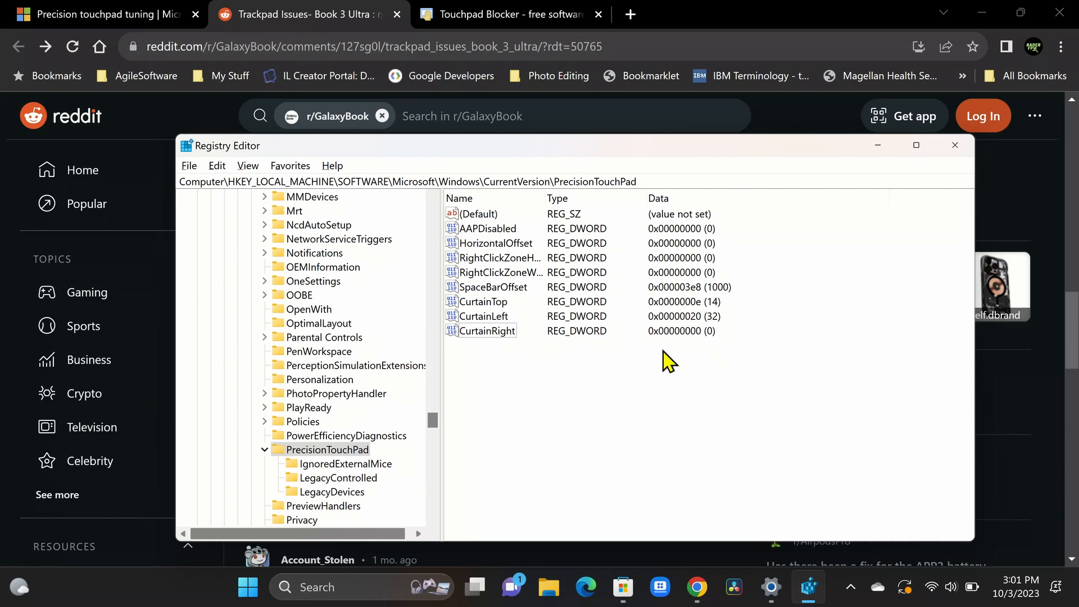
{"action": "key", "text": "alt+tab"}
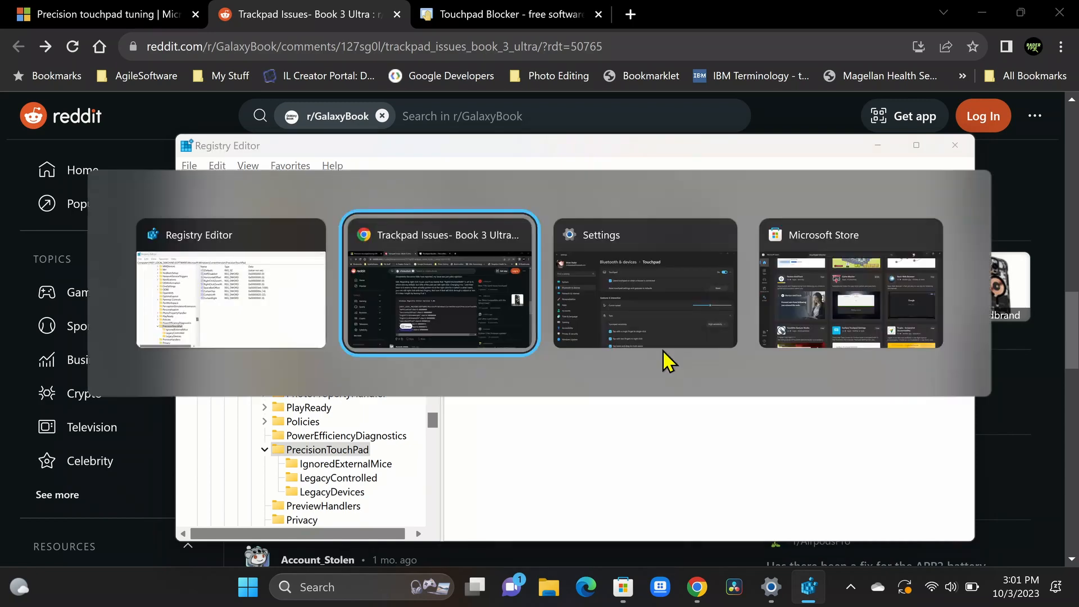
{"action": "left_click", "coordinate": [439, 283]}
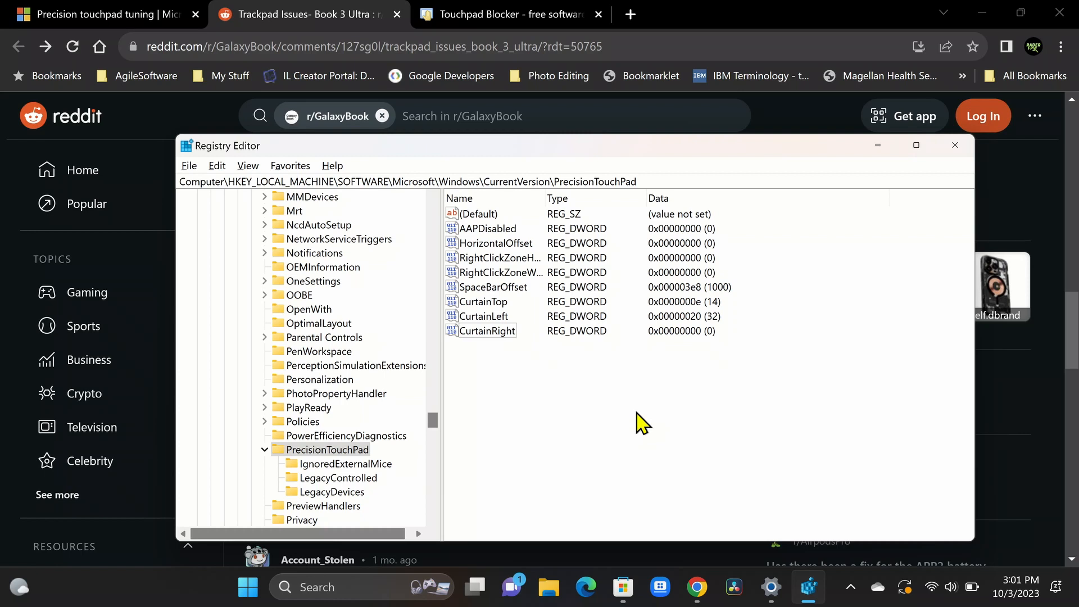
{"action": "mouse_move", "coordinate": [580, 313]}
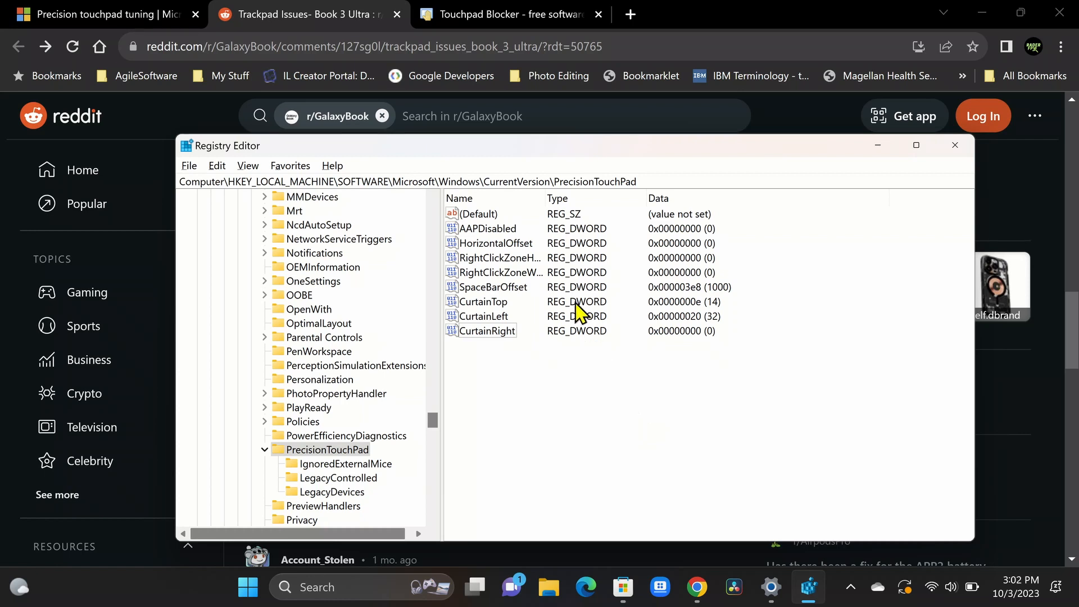